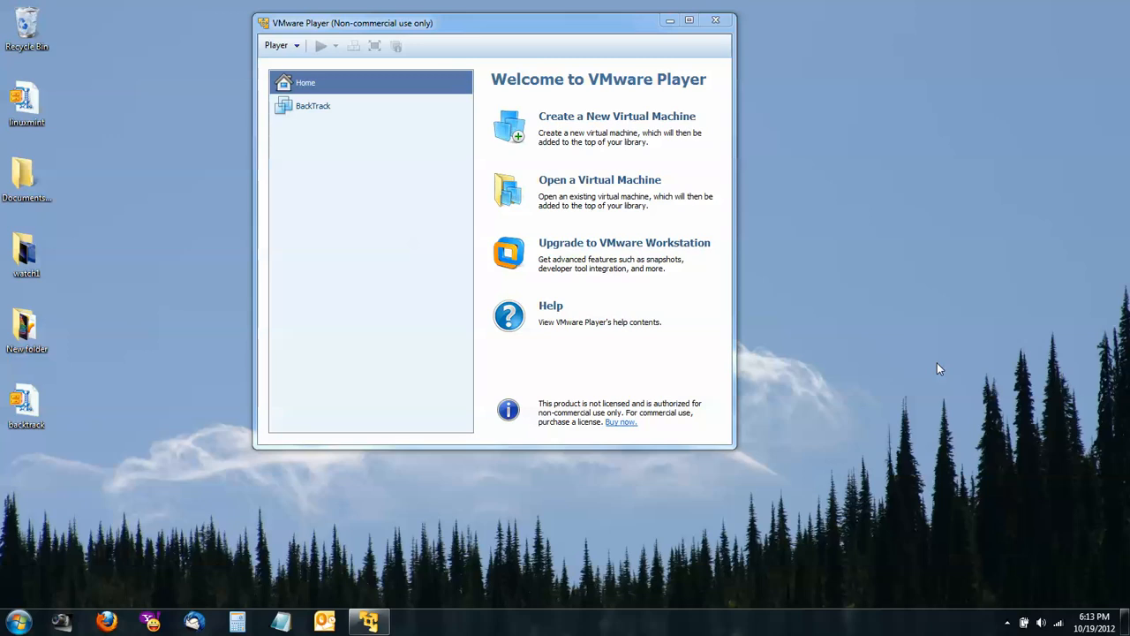
pyautogui.moveTo(476, 46)
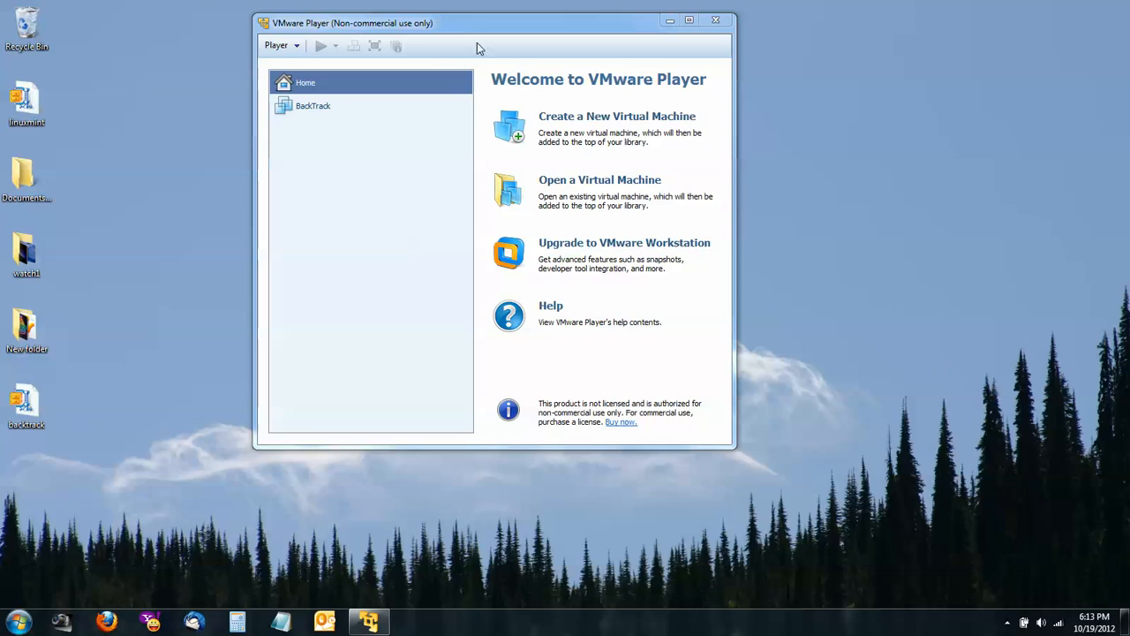
# Step: Create a new VM installing from Desktop\backtrack.iso and advance to the guest OS step
pyautogui.moveTo(476, 21); pyautogui.dragTo(521, 55)
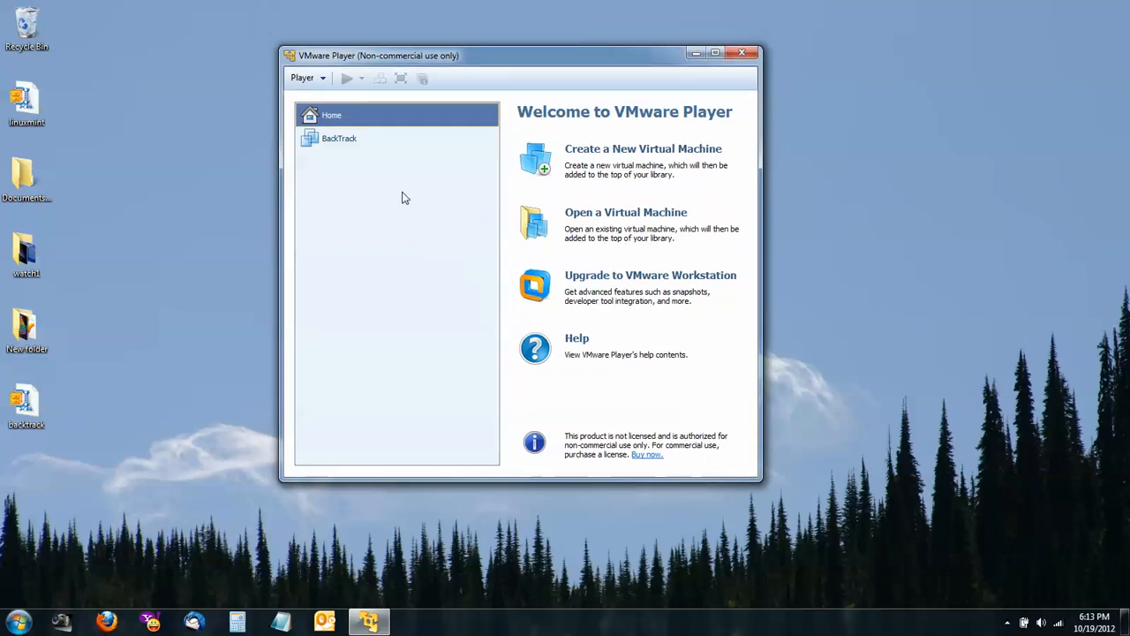
pyautogui.moveTo(641, 156)
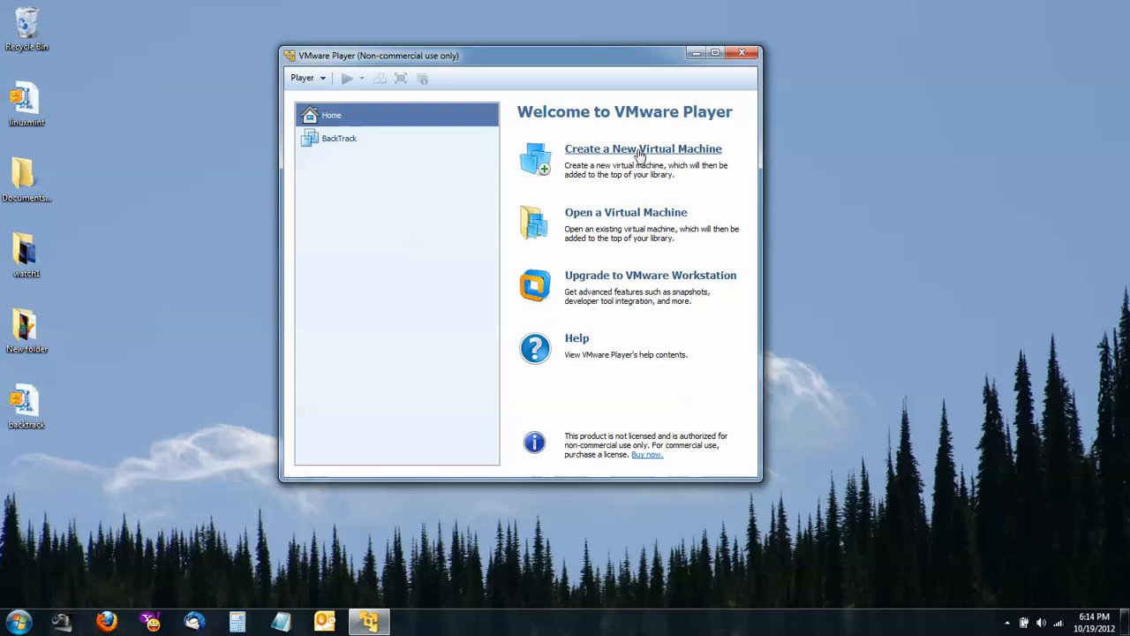
pyautogui.click(643, 148)
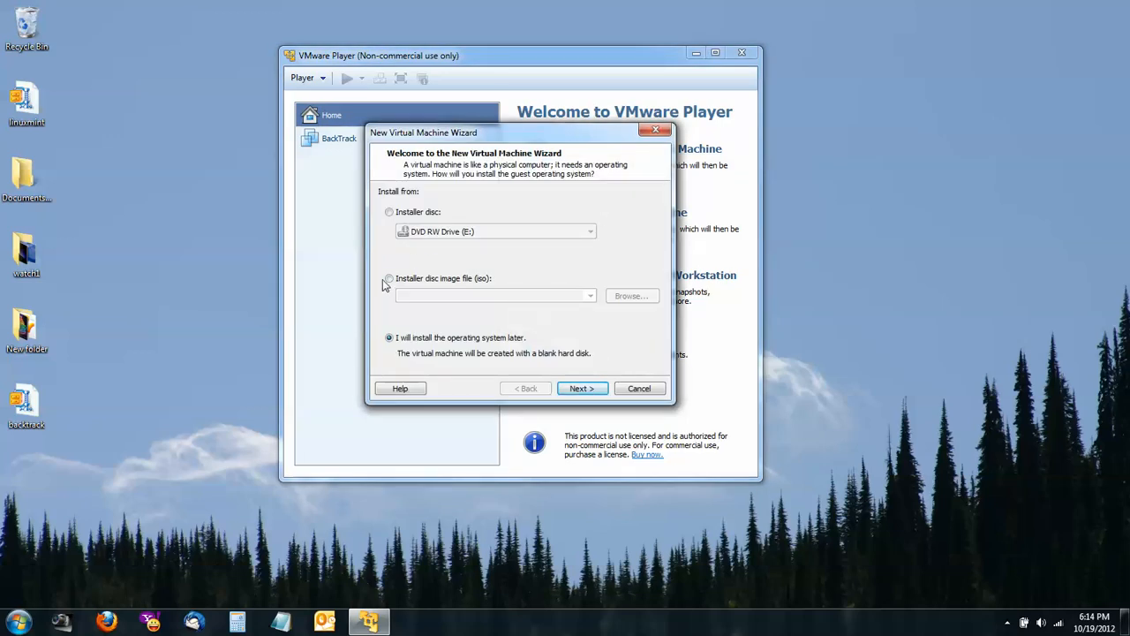
pyautogui.click(389, 279)
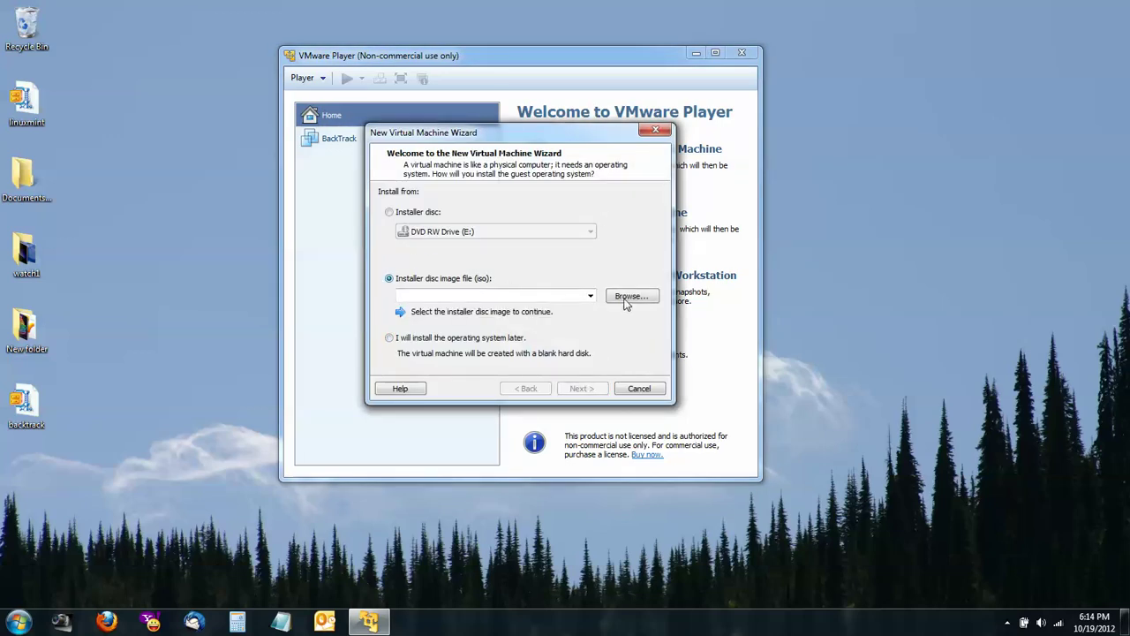
pyautogui.click(632, 295)
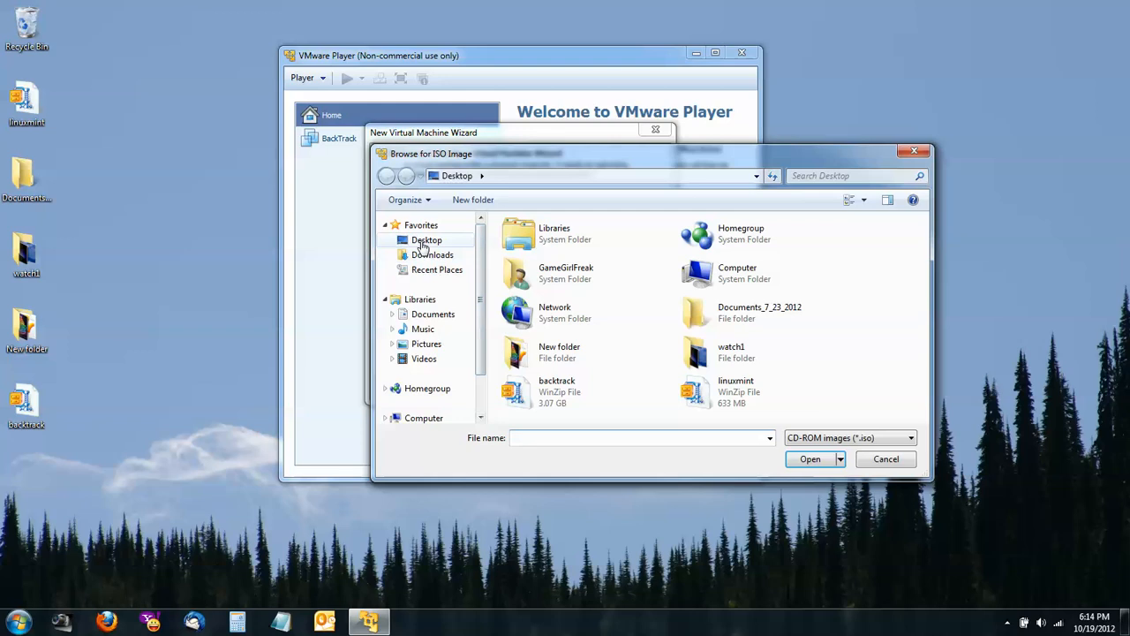
pyautogui.click(558, 392)
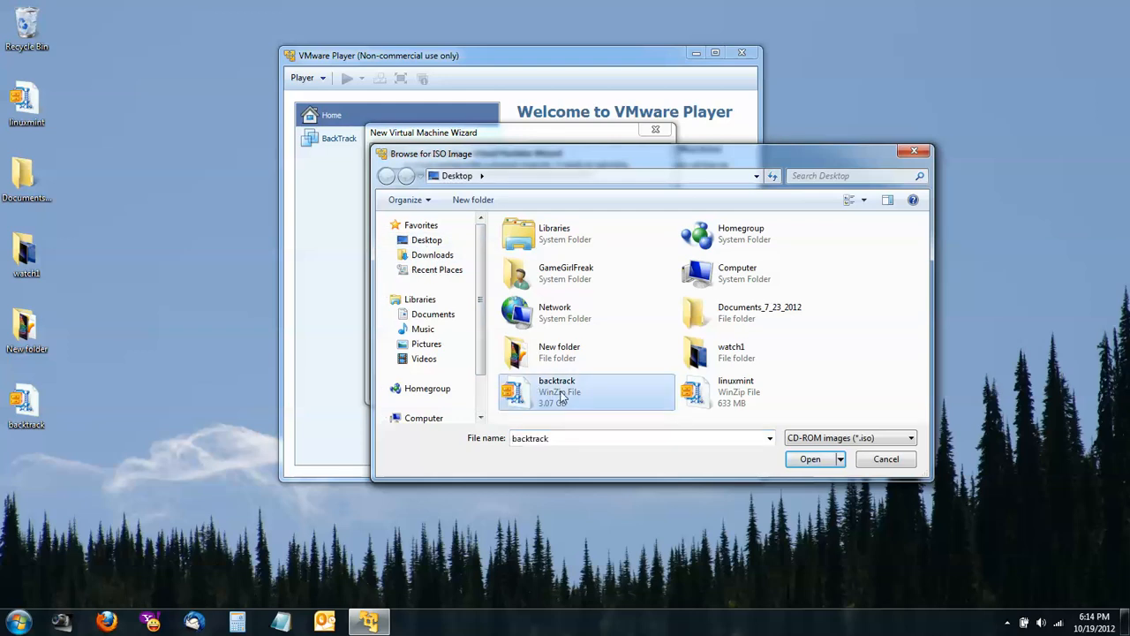
pyautogui.click(809, 459)
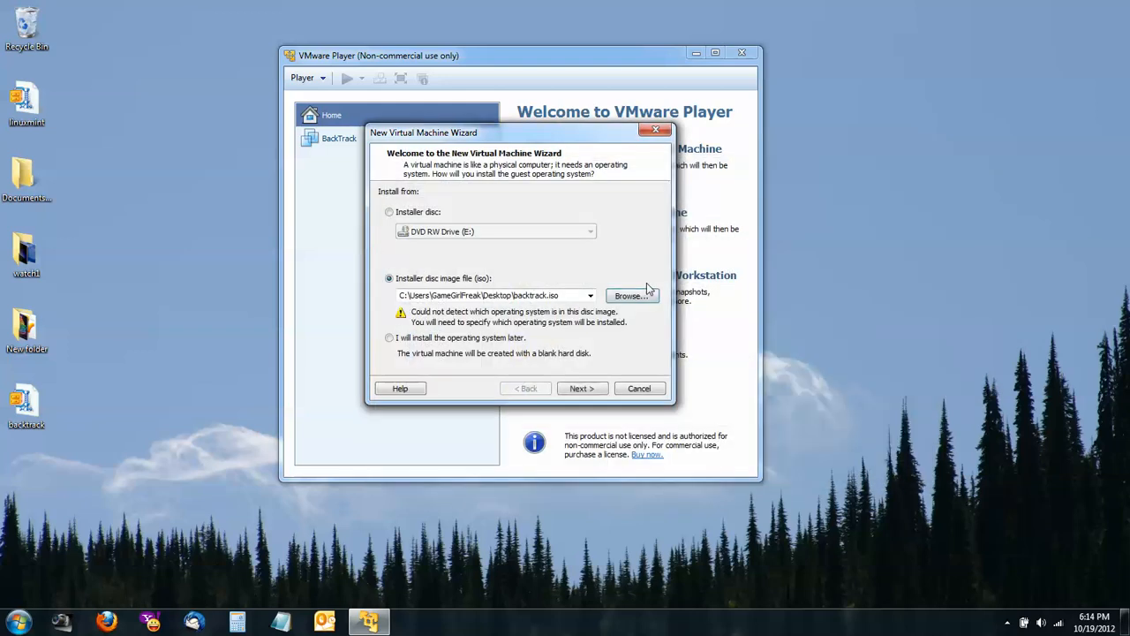
pyautogui.click(581, 388)
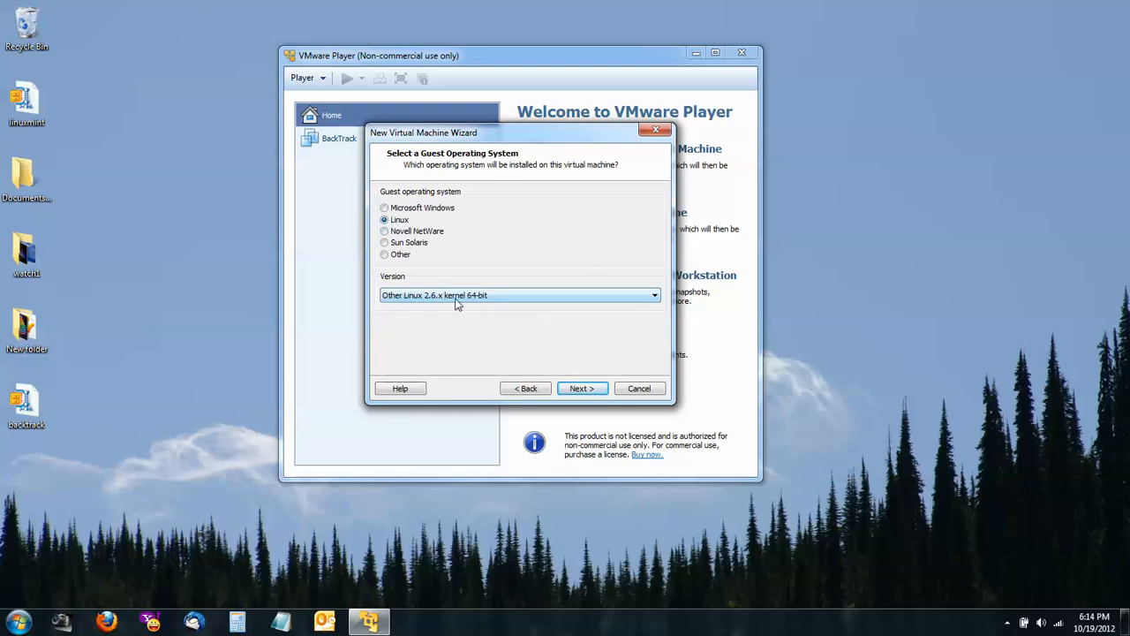
pyautogui.moveTo(579, 341)
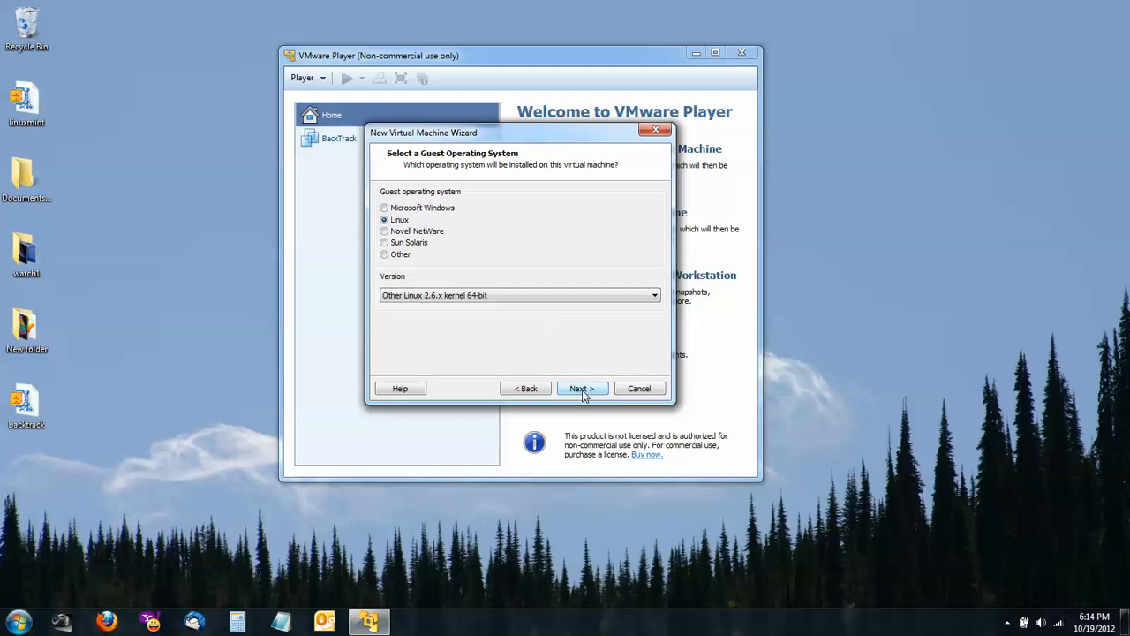
# Step: Advance and name the virtual machine 'BackTrack 5 r3'
pyautogui.click(583, 388)
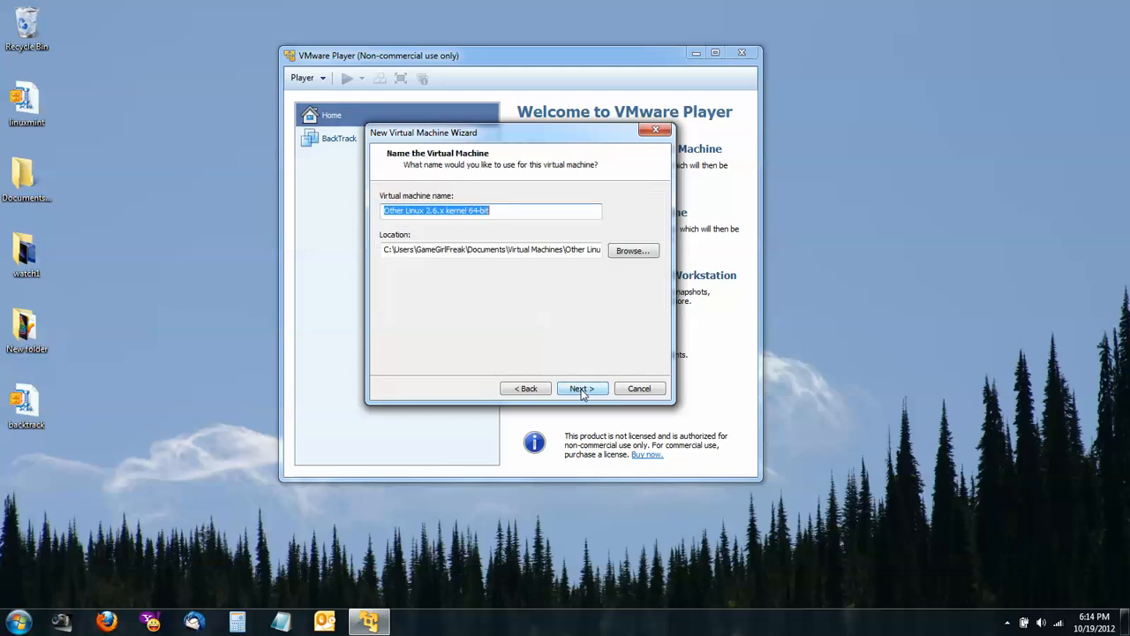
pyautogui.moveTo(467, 346)
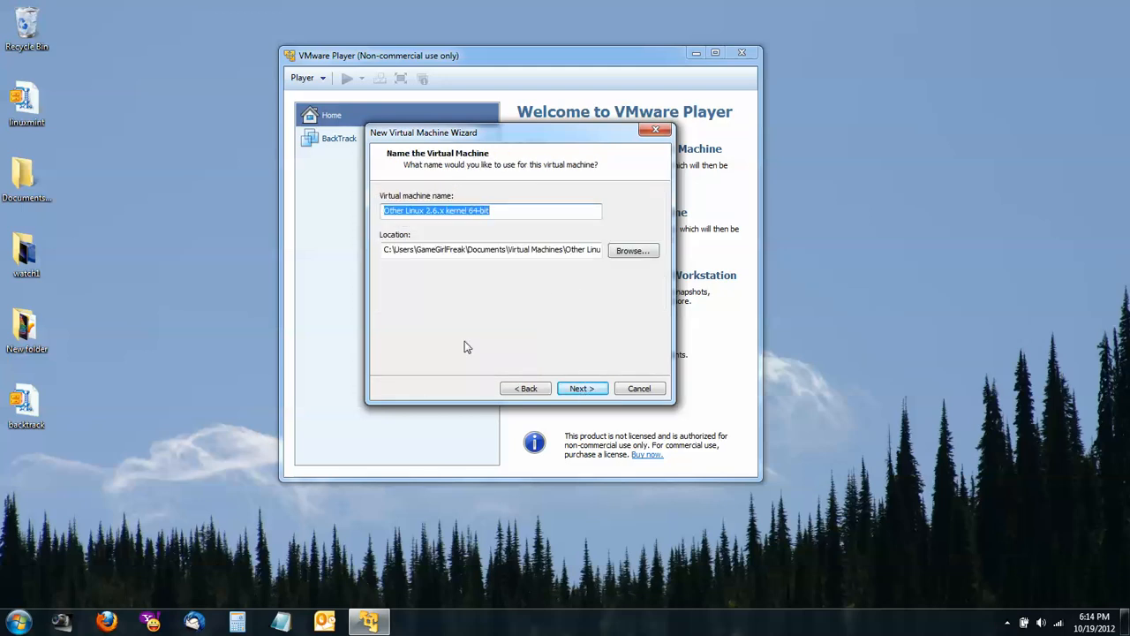
pyautogui.write('B')
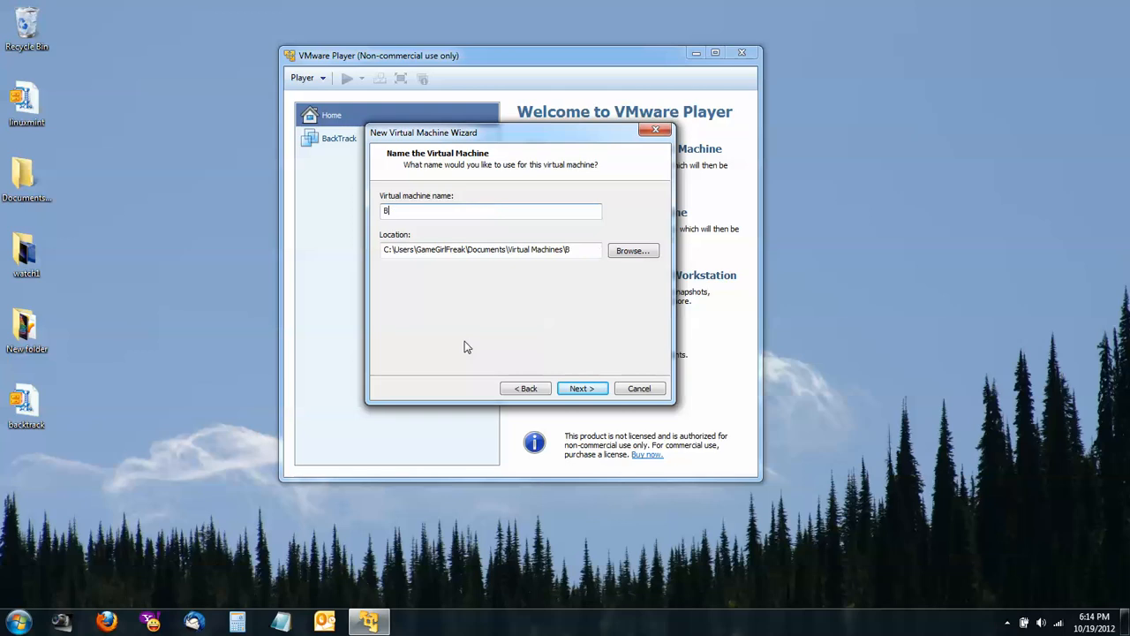
pyautogui.write('ackTrack')
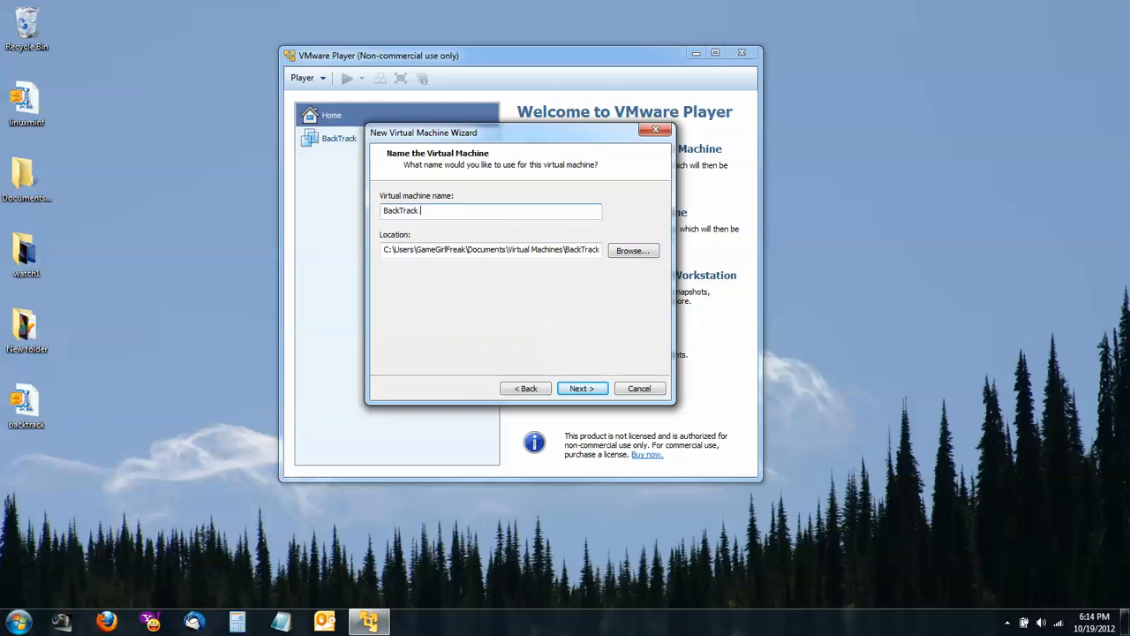
pyautogui.write('5 r3')
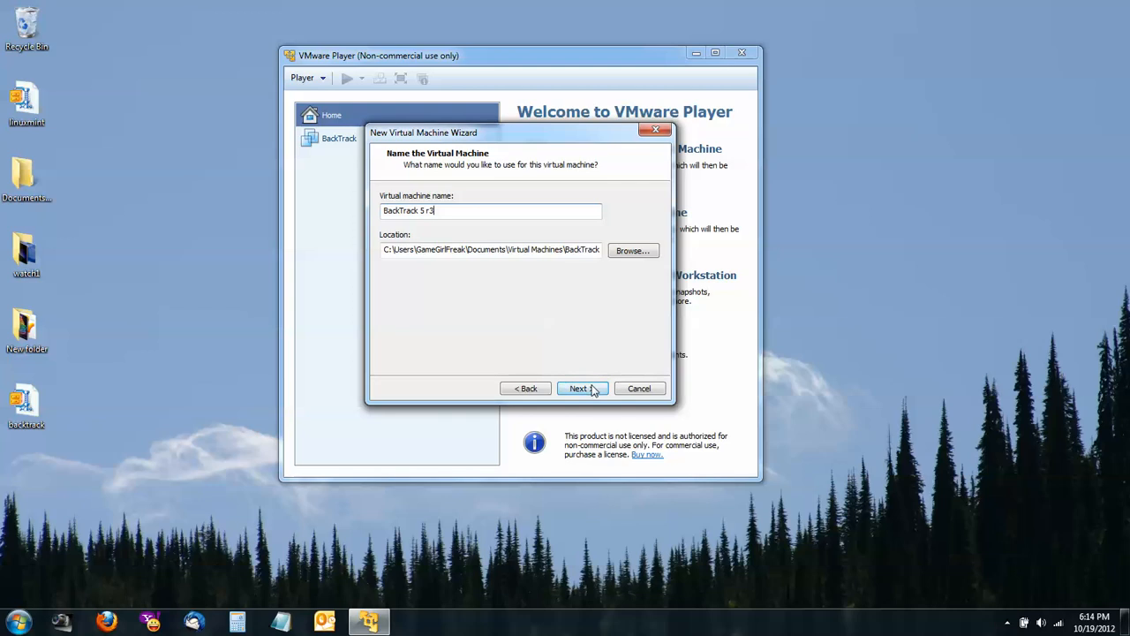
# Step: Set a 12 GB maximum disk stored as a single file and reach the summary
pyautogui.click(583, 388)
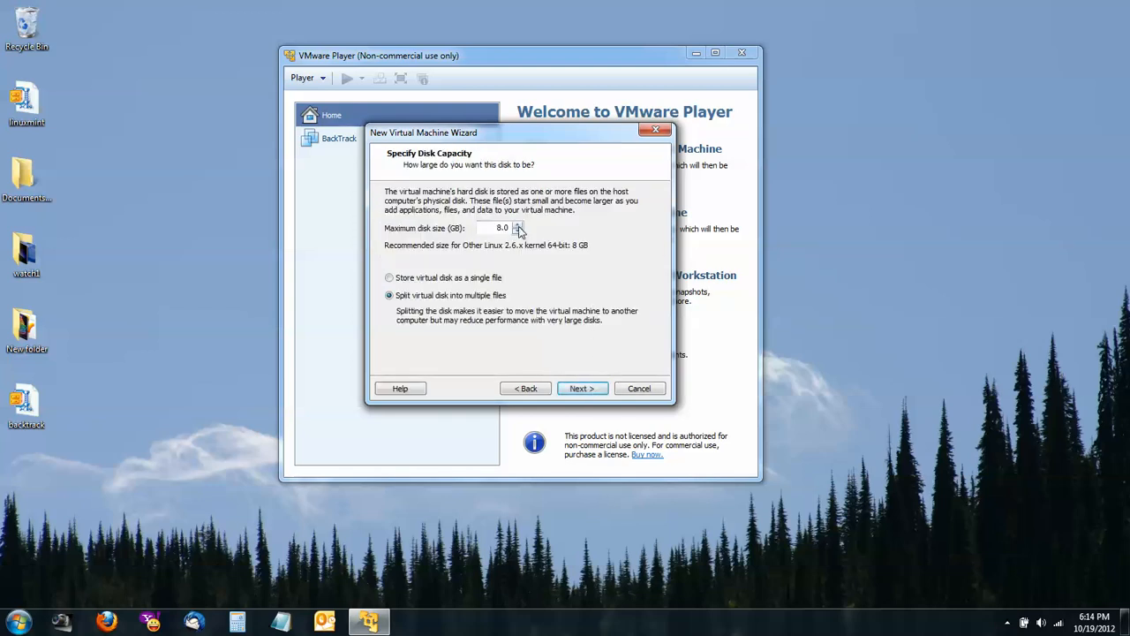
pyautogui.click(520, 226)
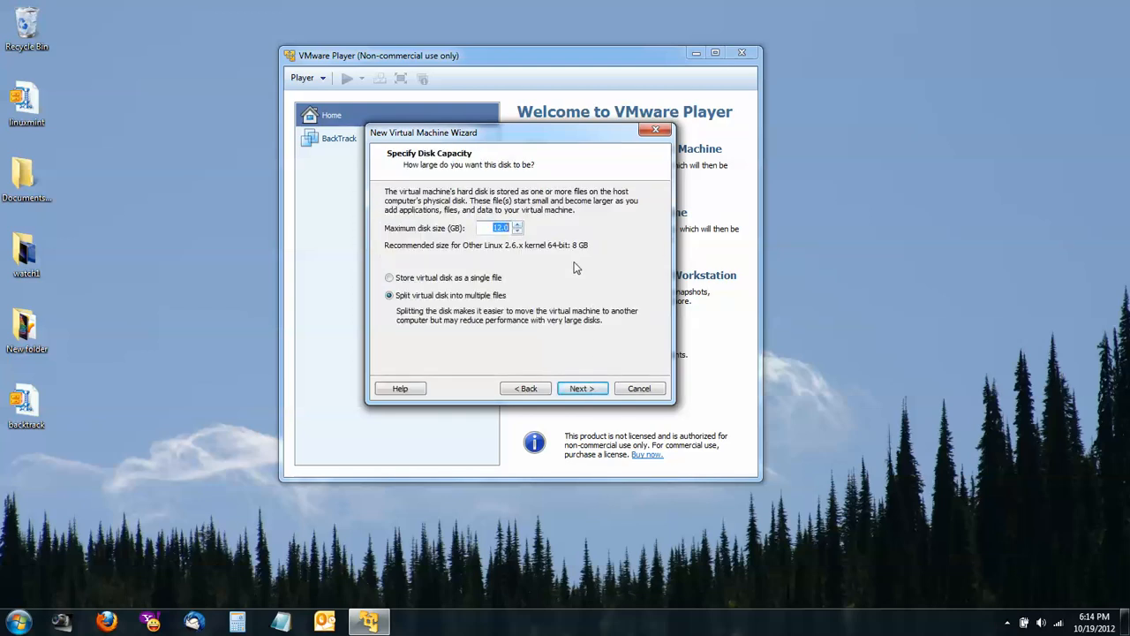
pyautogui.click(388, 277)
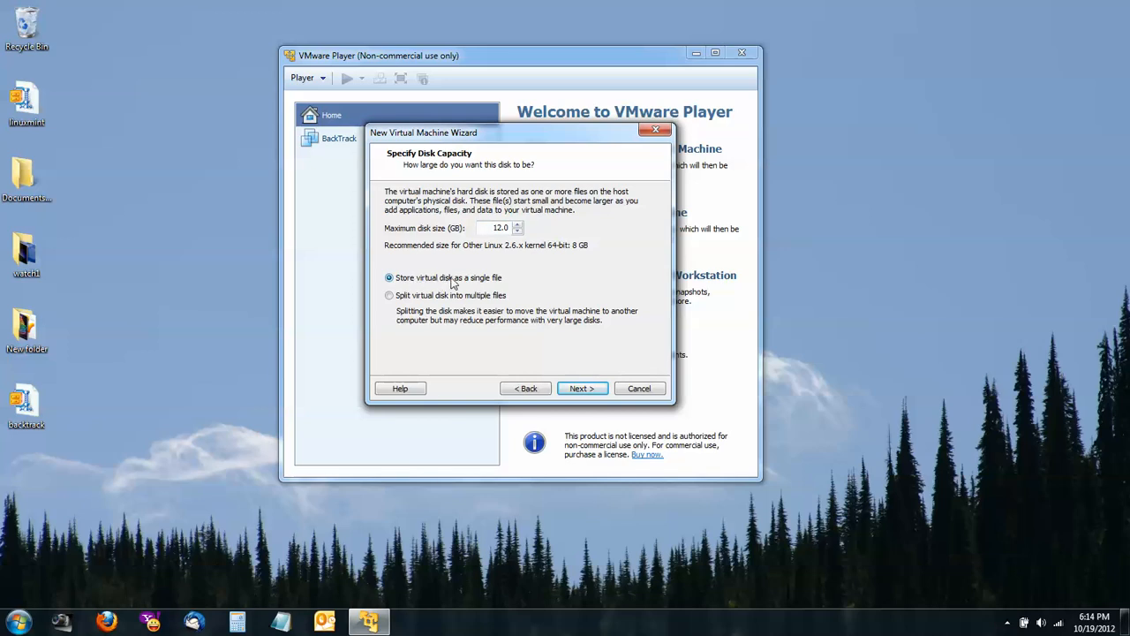
pyautogui.moveTo(498, 277)
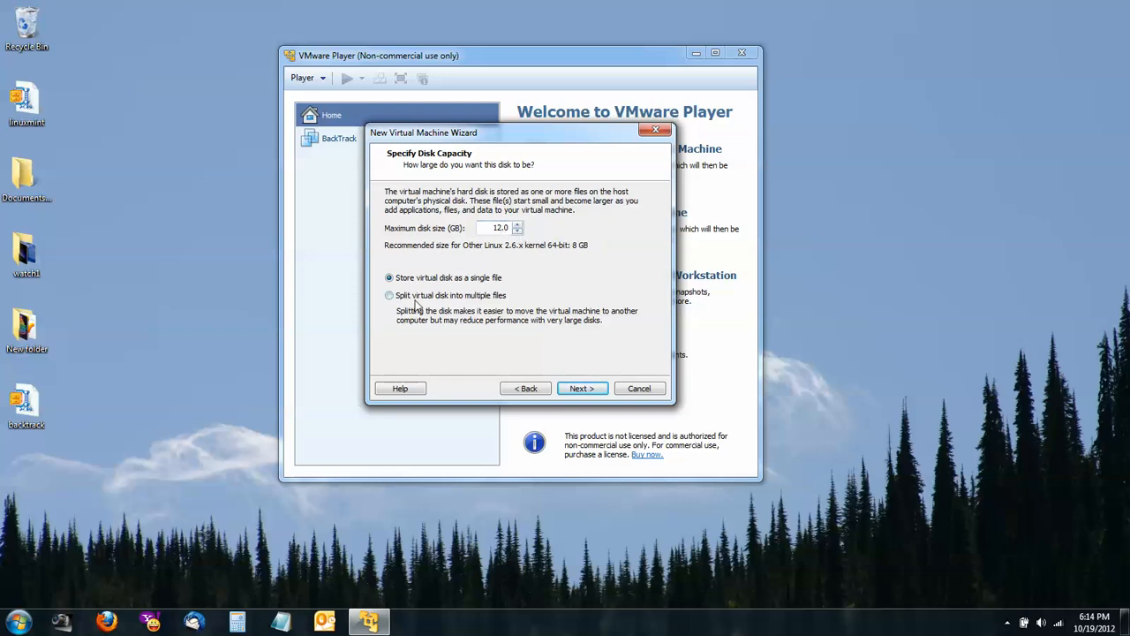
pyautogui.moveTo(501, 303)
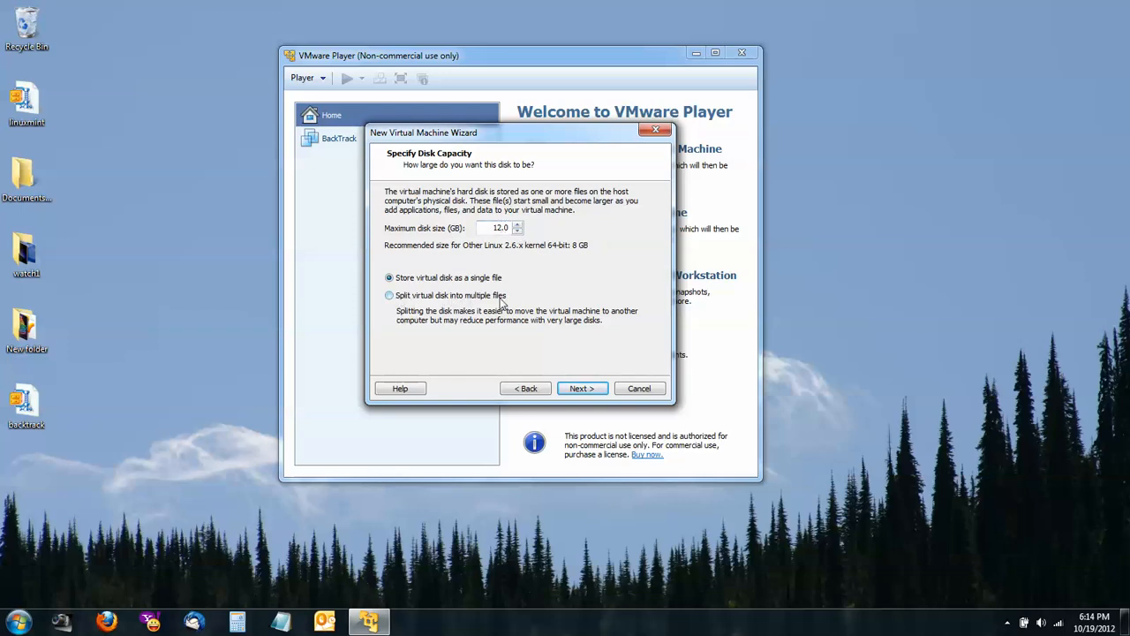
pyautogui.moveTo(575, 286)
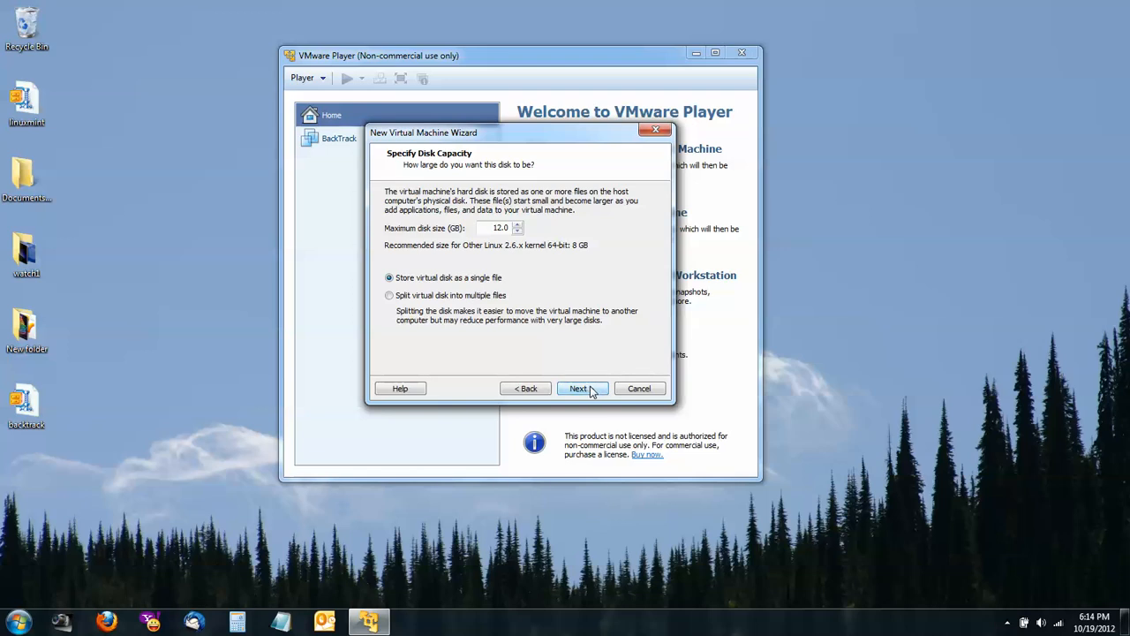
pyautogui.click(583, 389)
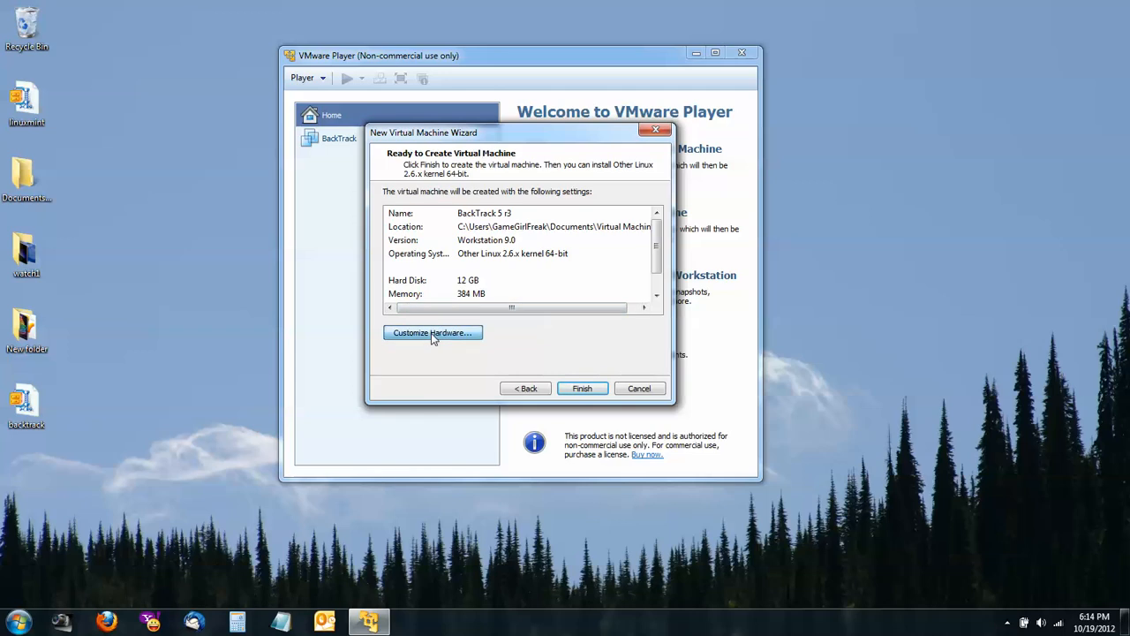
# Step: Customize hardware with 1100 MB memory and choose the processor core count
pyautogui.click(433, 332)
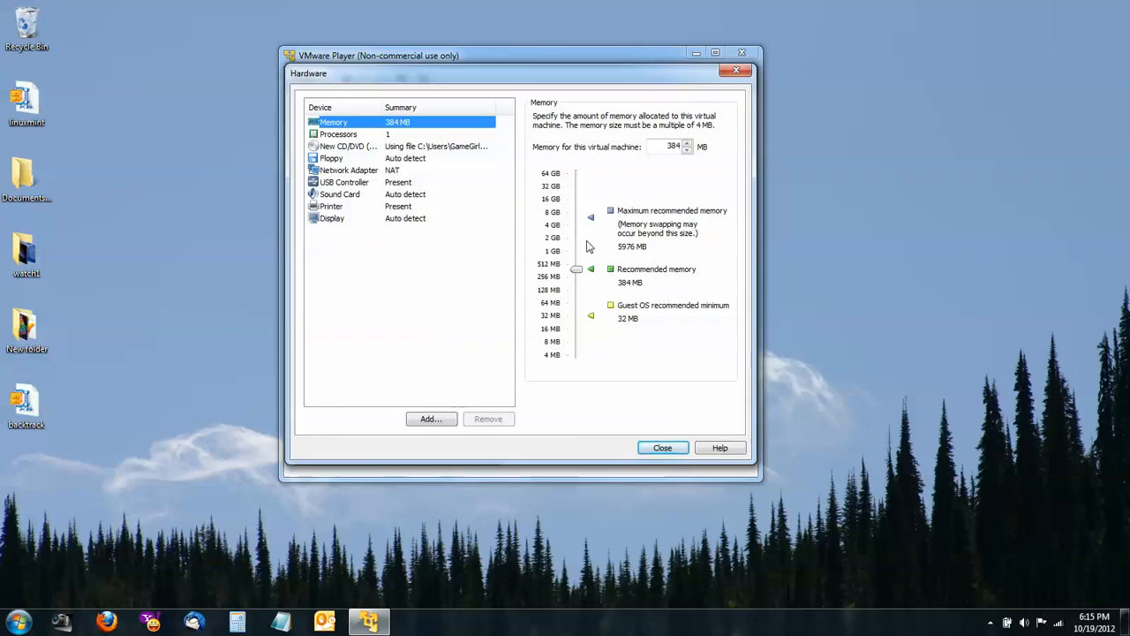
pyautogui.moveTo(576, 269); pyautogui.dragTo(576, 244)
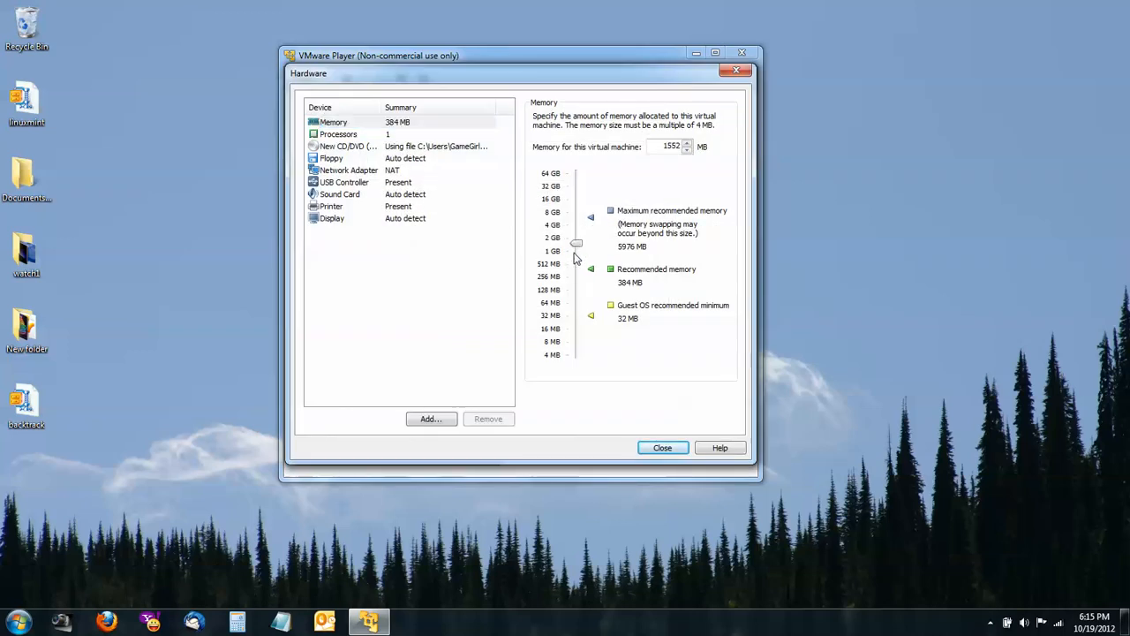
pyautogui.moveTo(575, 243); pyautogui.dragTo(576, 250)
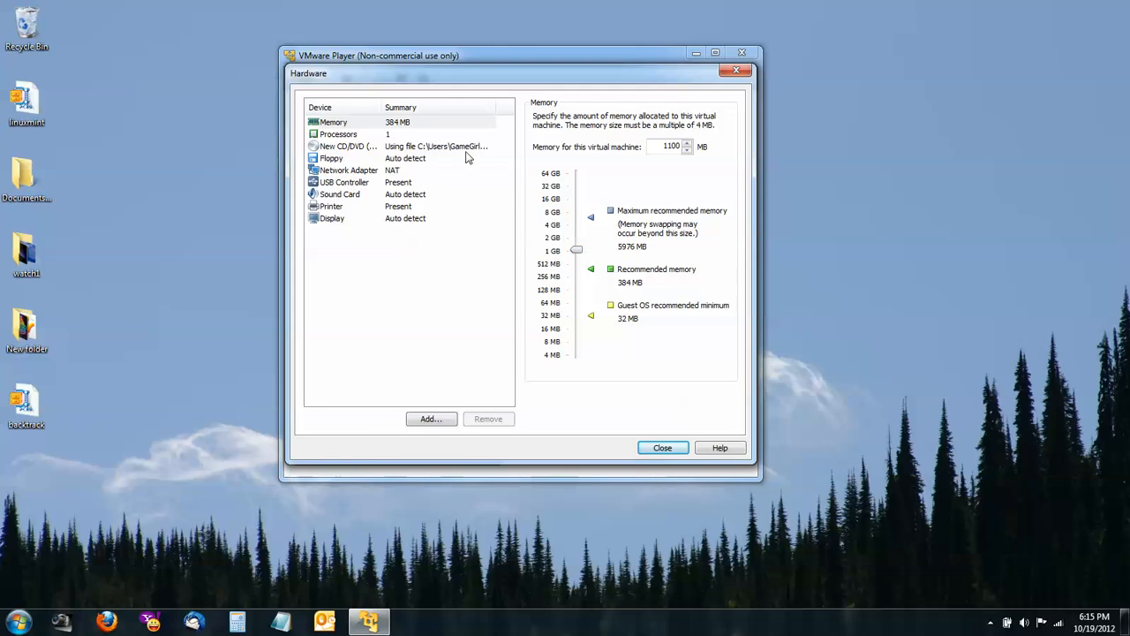
pyautogui.click(332, 159)
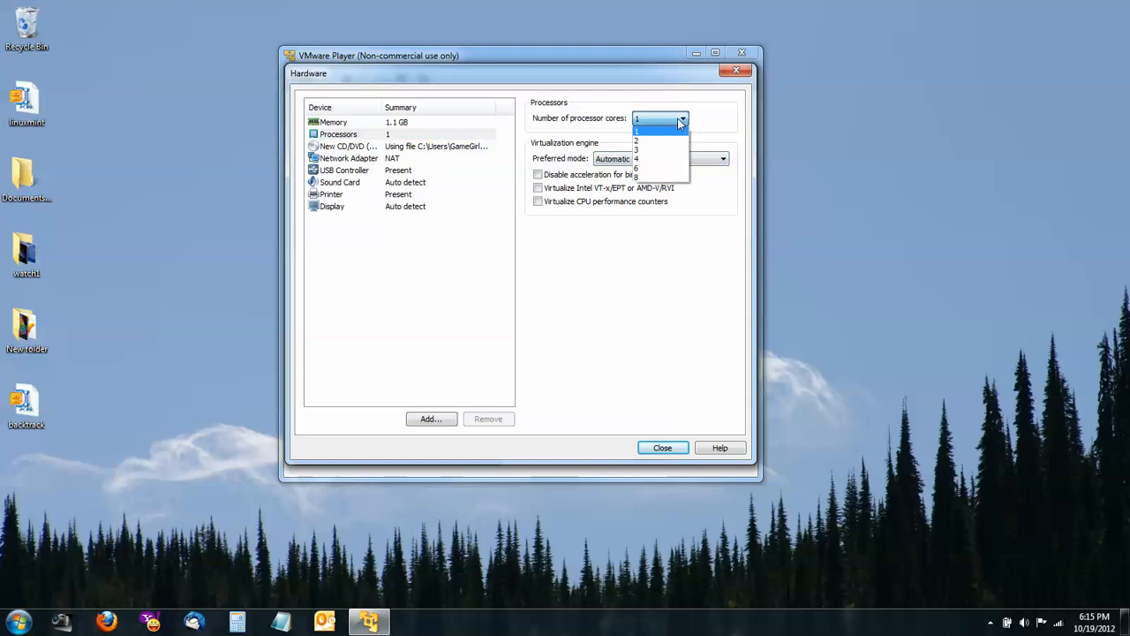
pyautogui.click(635, 140)
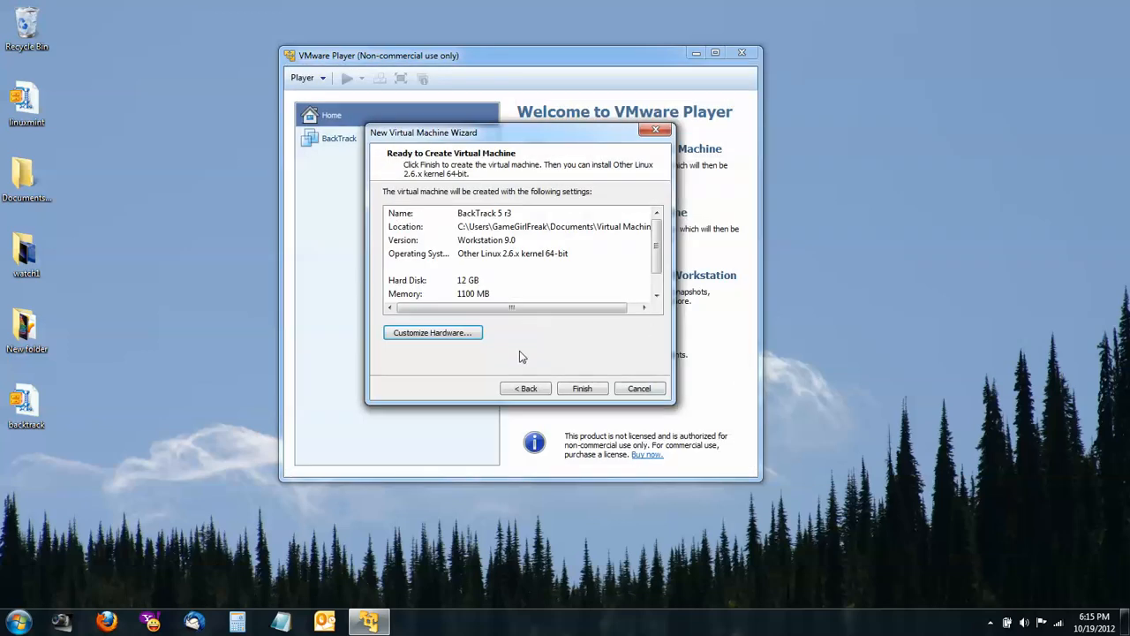
pyautogui.moveTo(593, 385)
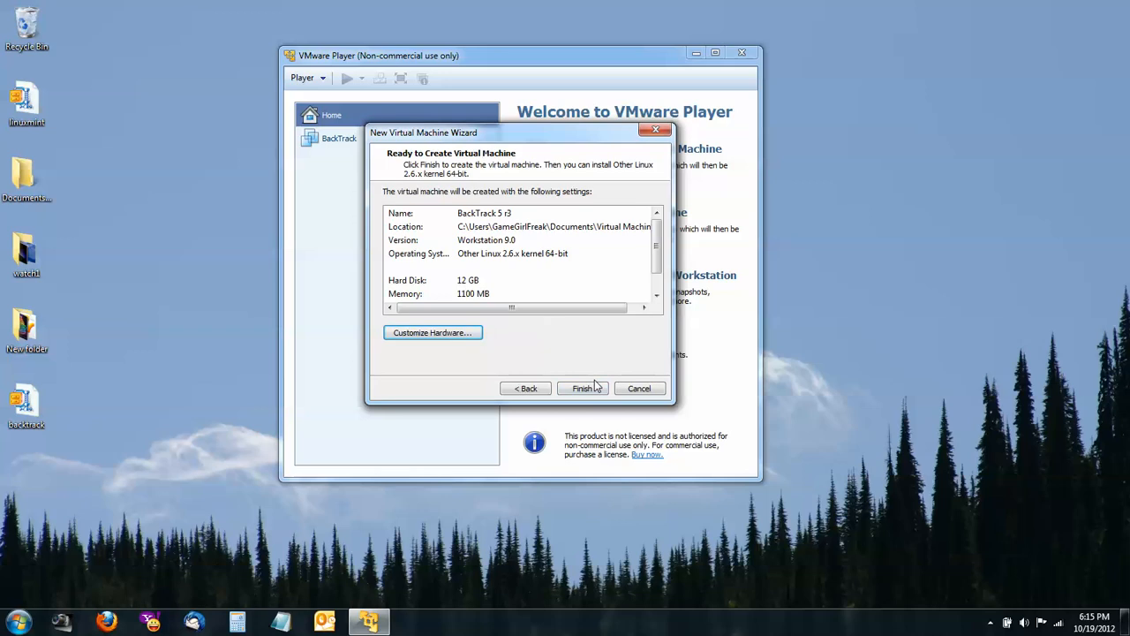
# Step: Finish creating the VM, give it keyboard control and boot BackTrack's default text mode
pyautogui.click(583, 389)
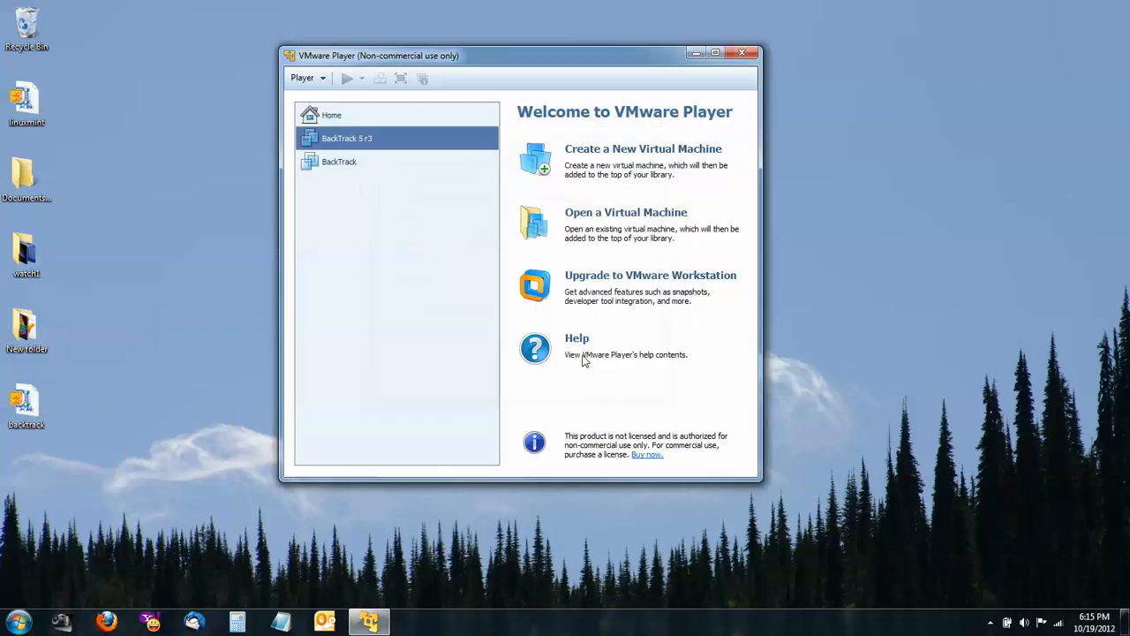
pyautogui.click(346, 138)
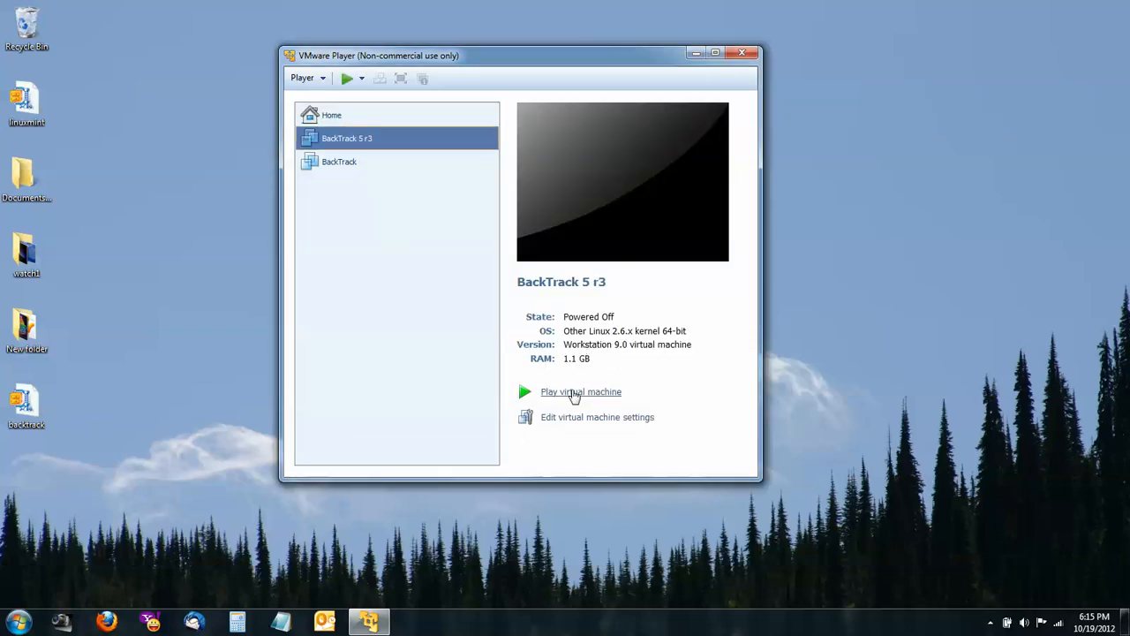
pyautogui.click(581, 392)
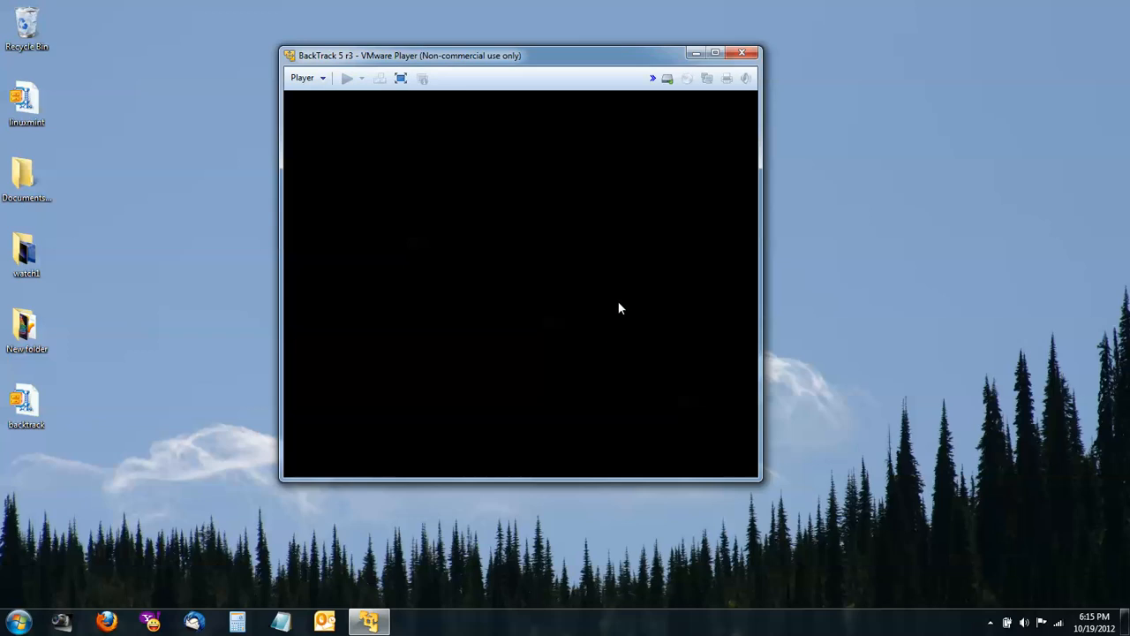
pyautogui.moveTo(502, 226)
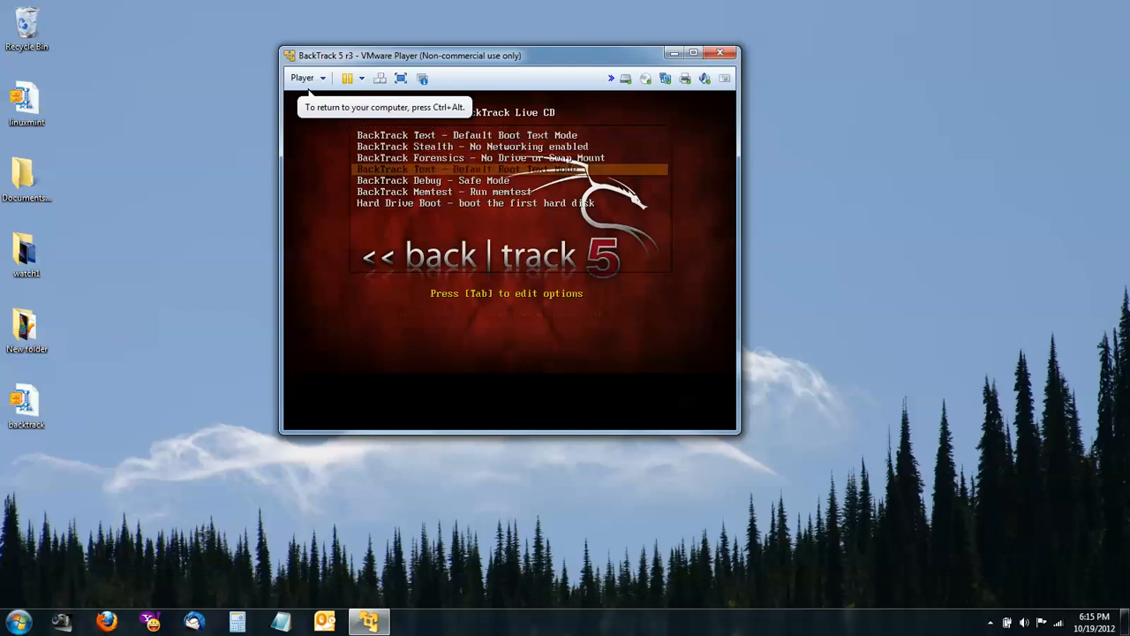
pyautogui.press('Up')
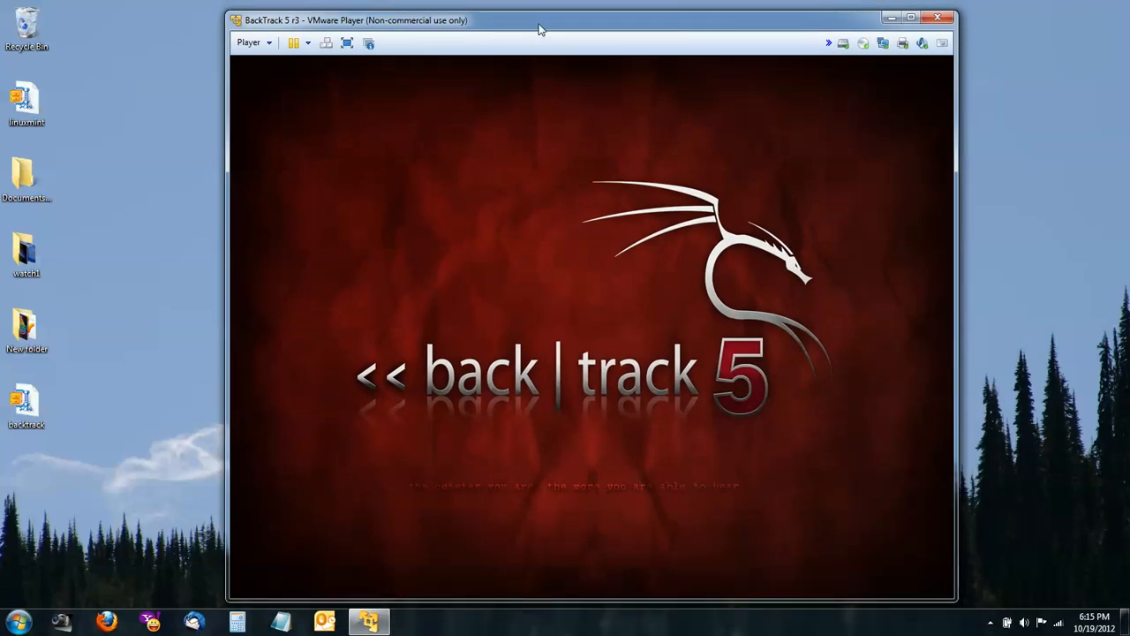
pyautogui.moveTo(613, 180)
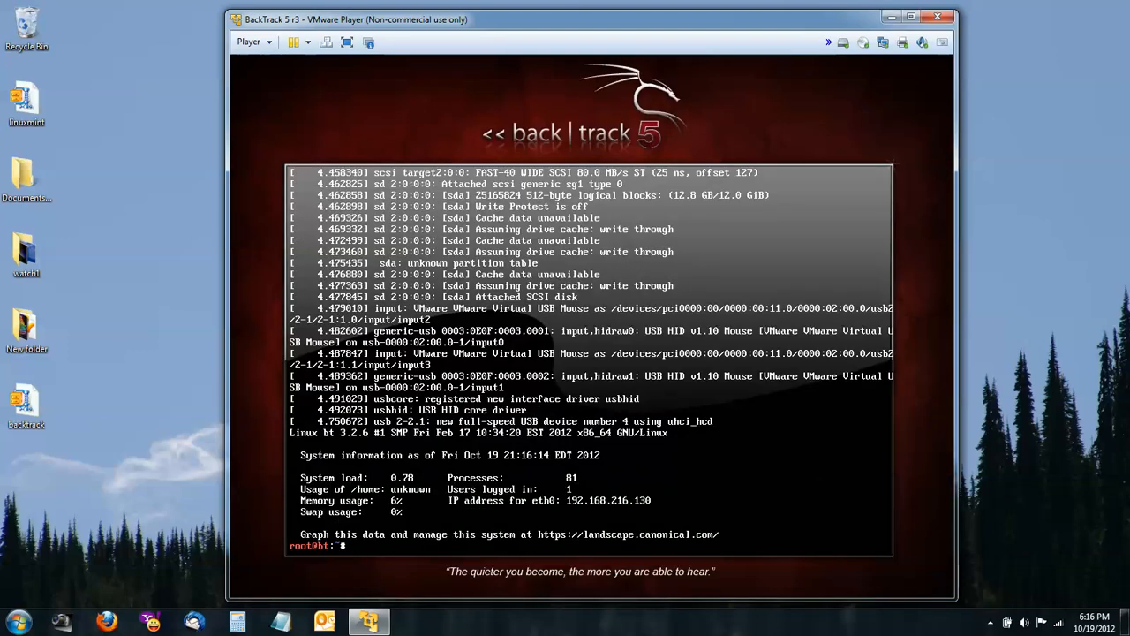
# Step: Run startx at the root prompt to launch the graphical desktop
pyautogui.write('start')
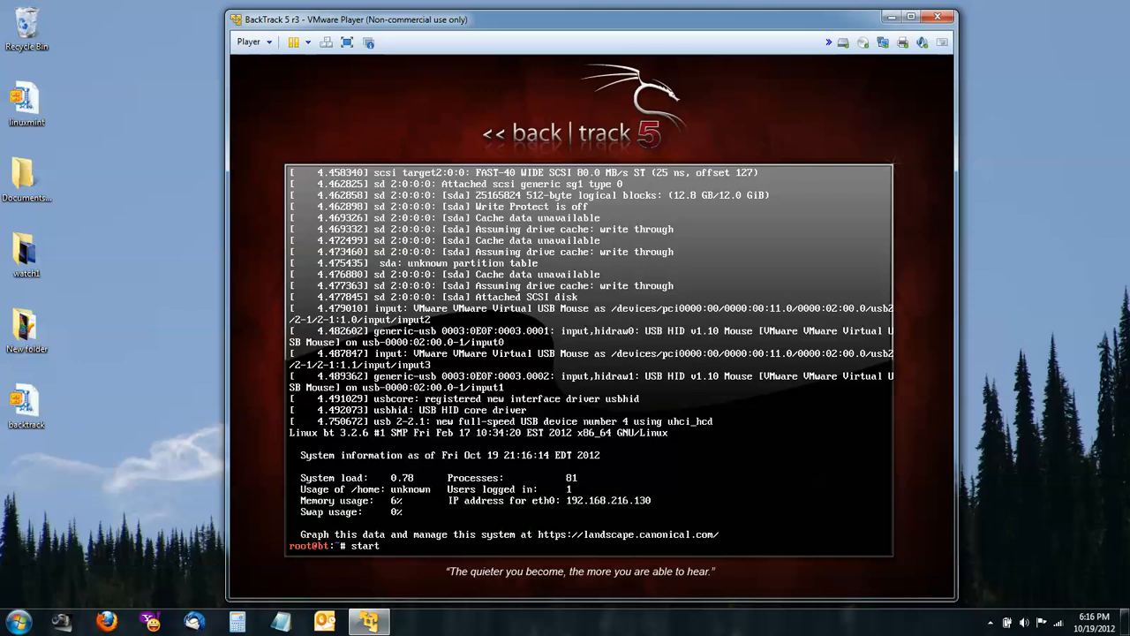
pyautogui.write('x')
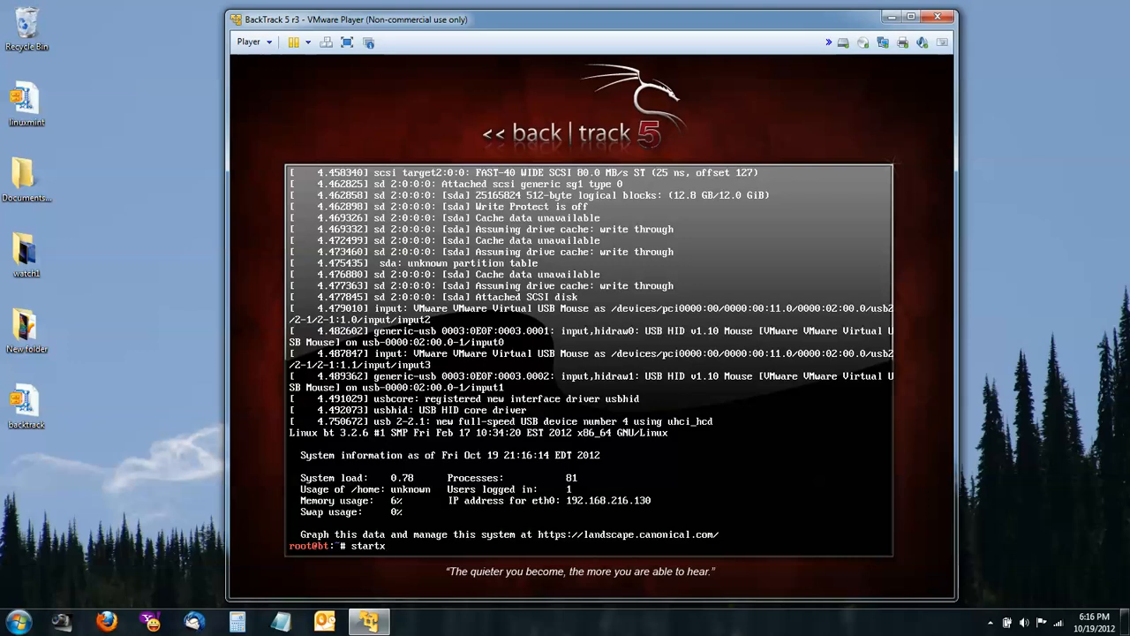
pyautogui.press('Return')
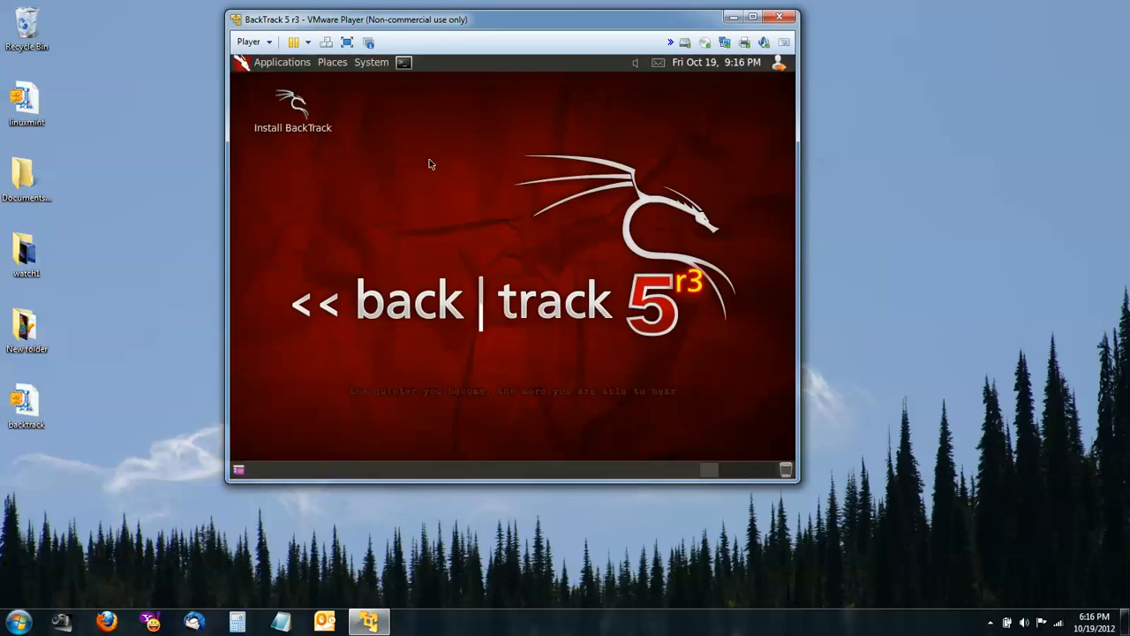
pyautogui.moveTo(302, 130)
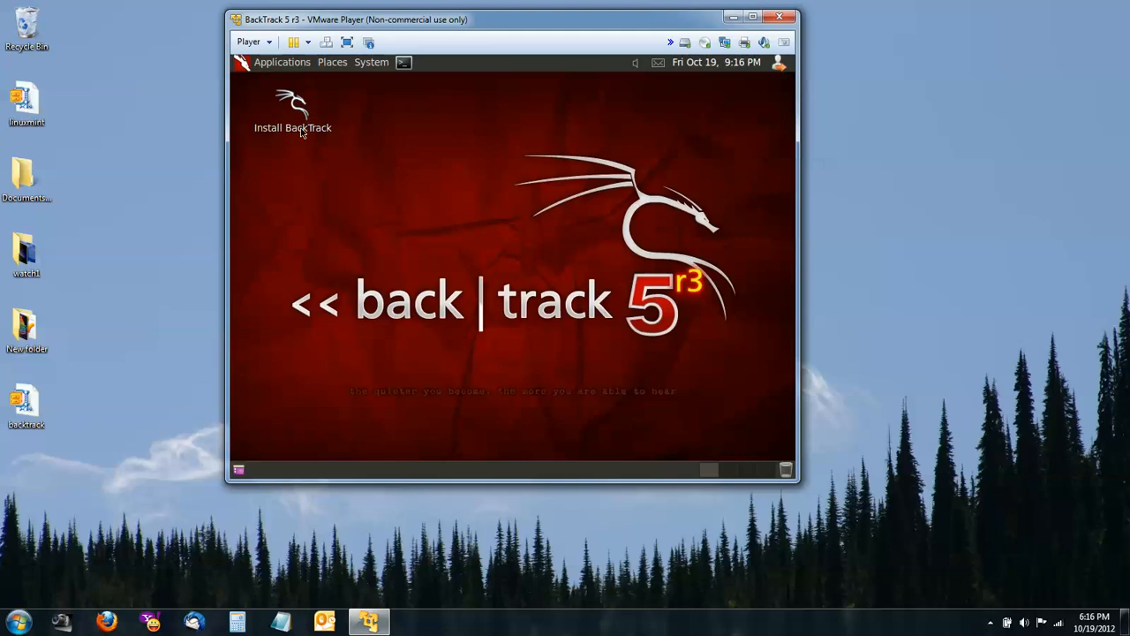
pyautogui.moveTo(361, 163)
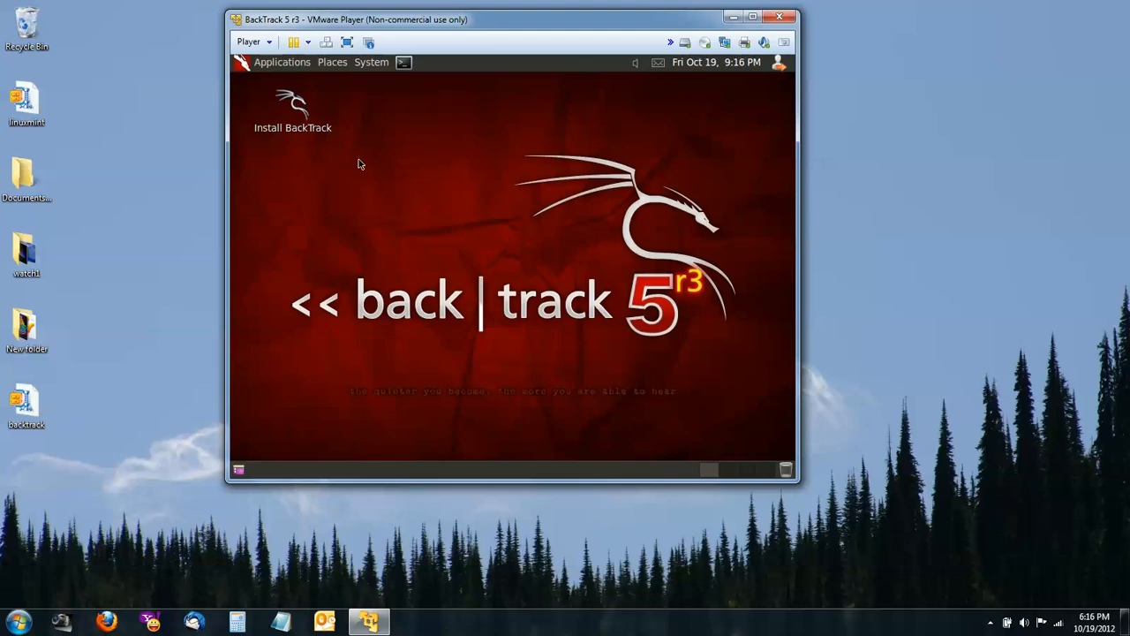
# Step: Launch the Install BackTrack desktop icon
pyautogui.click(293, 115)
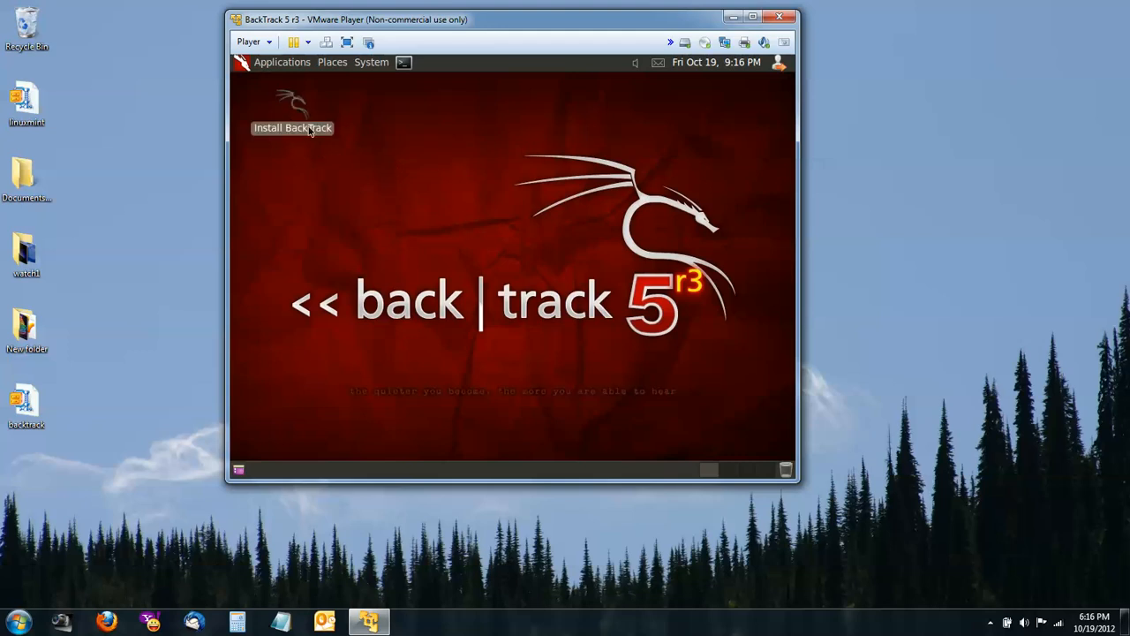
pyautogui.moveTo(460, 194)
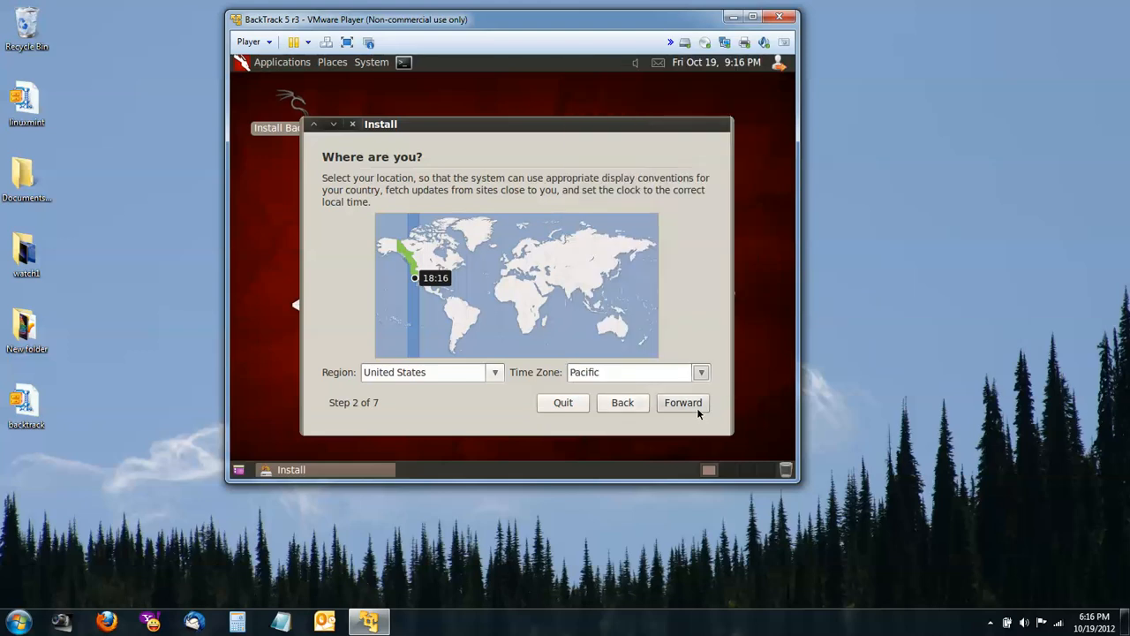
# Step: Accept the location, test the USA keyboard layout with 'df44yn' and continue to disk setup
pyautogui.click(682, 403)
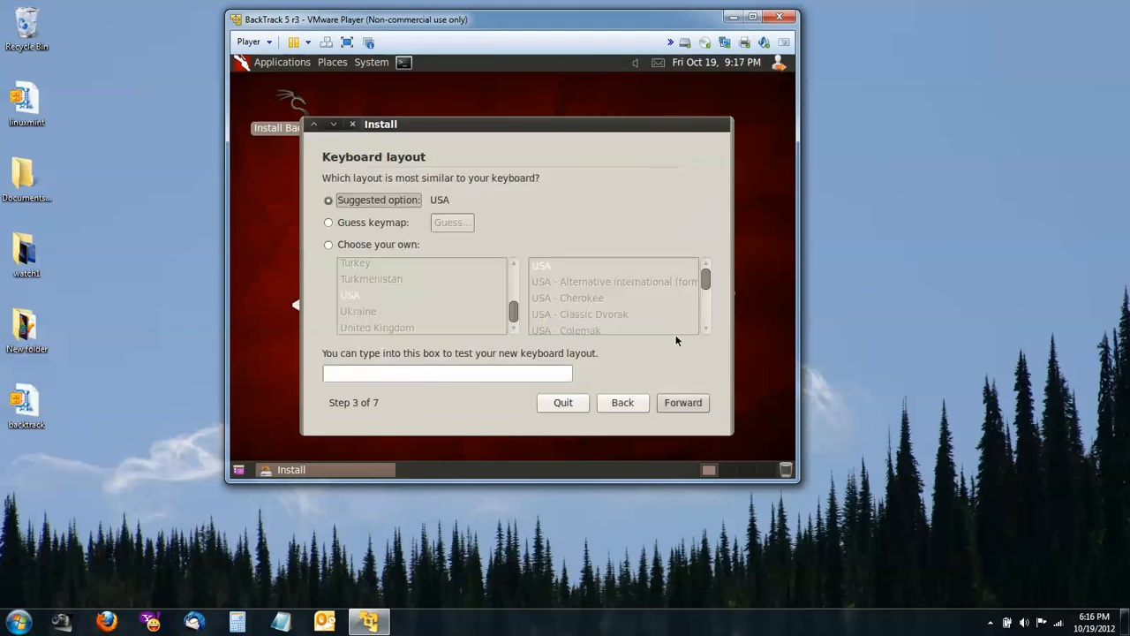
pyautogui.click(447, 372)
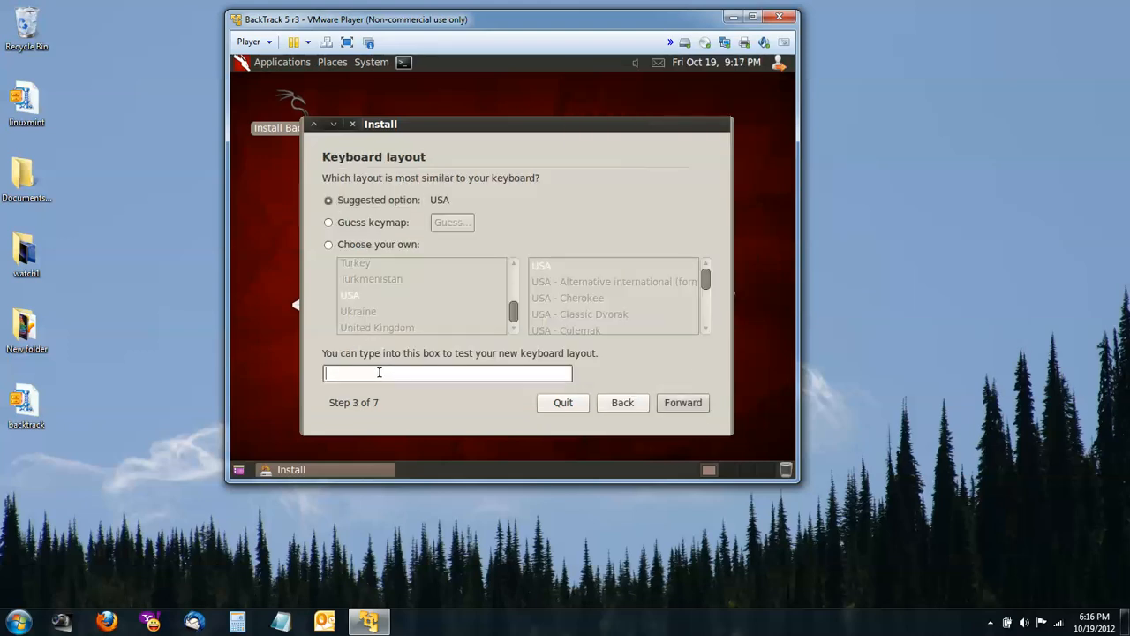
pyautogui.write('df44y')
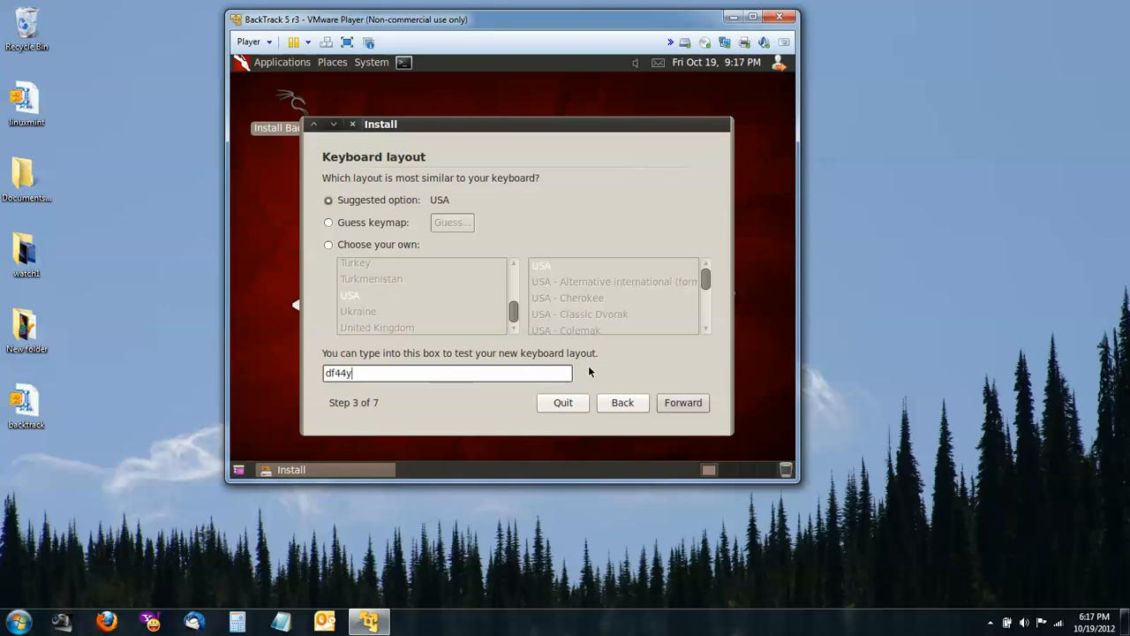
pyautogui.write('n')
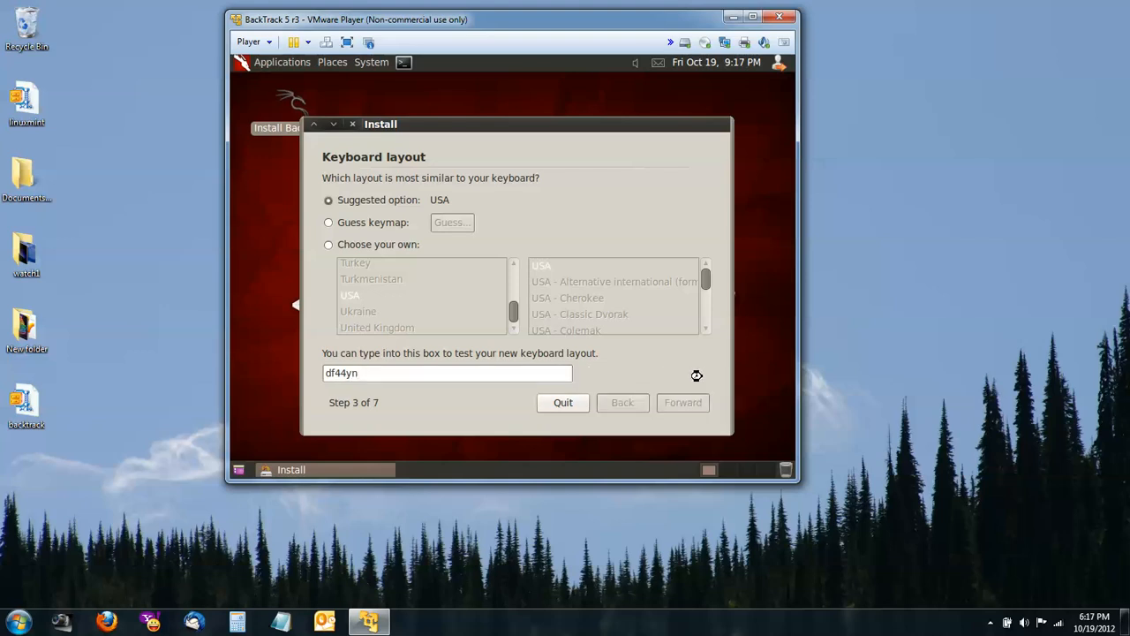
pyautogui.click(682, 402)
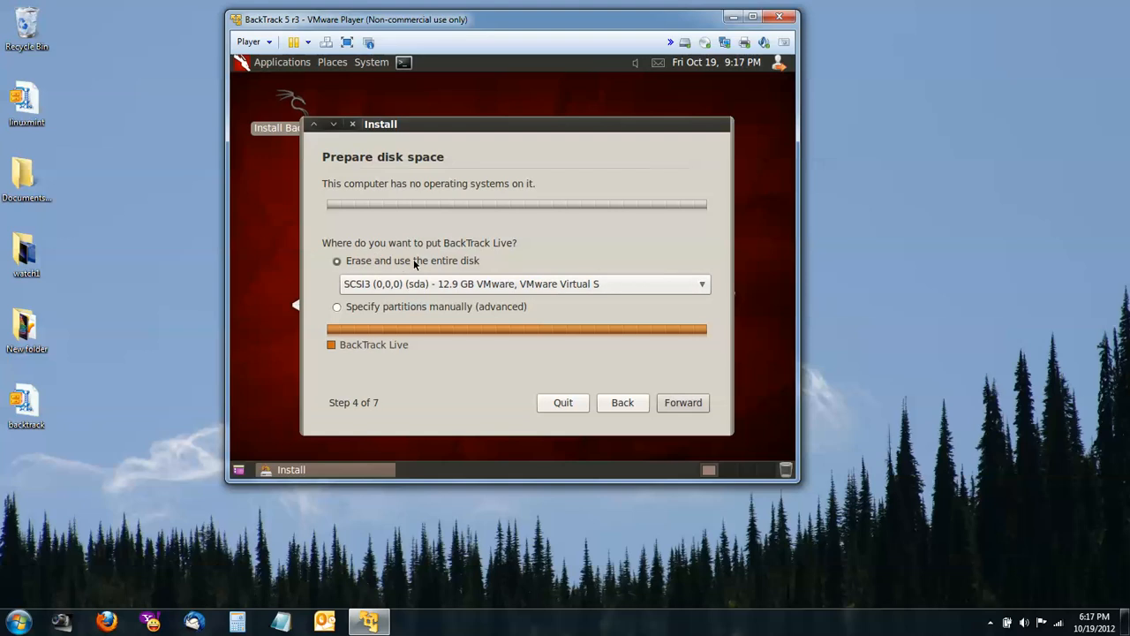
pyautogui.moveTo(491, 282)
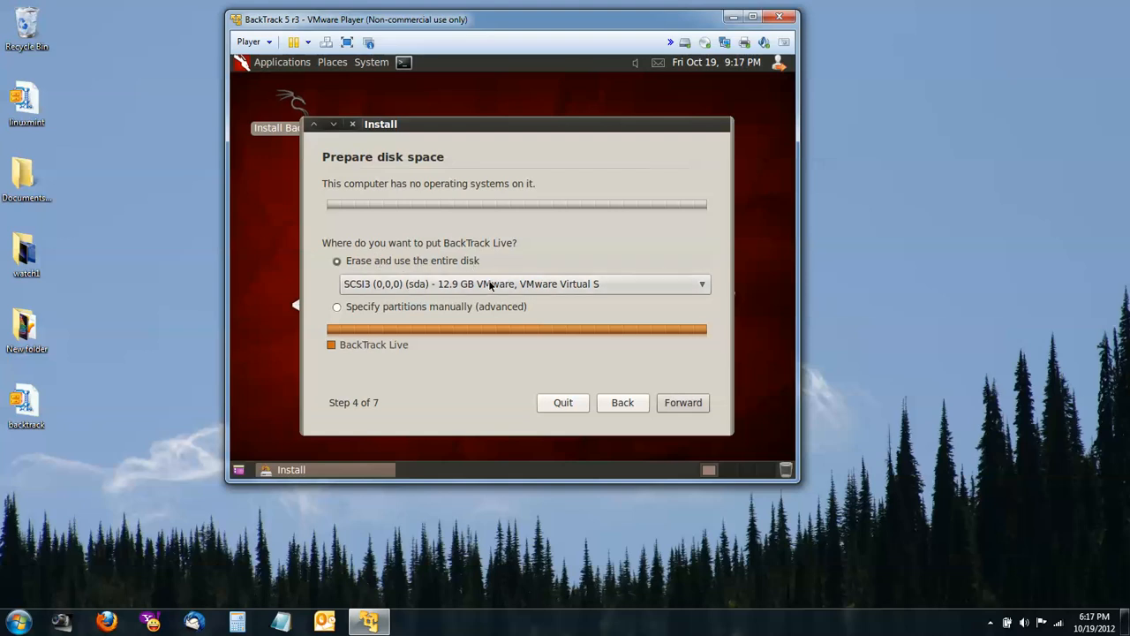
pyautogui.moveTo(710, 292)
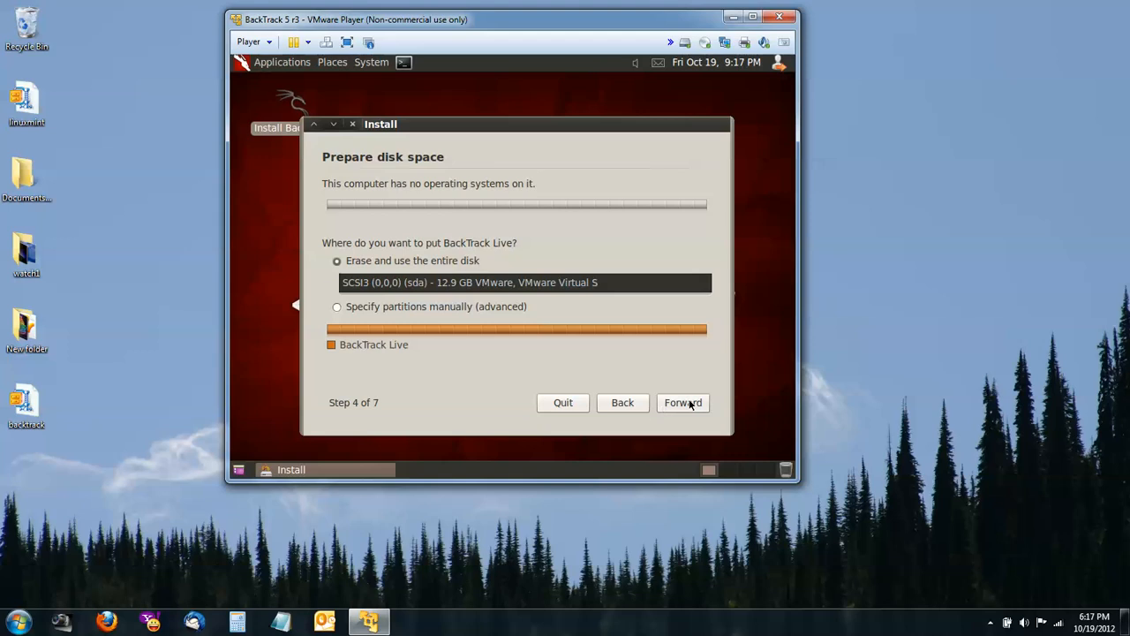
# Step: Accept erasing the entire disk and advance to the Ready to install summary
pyautogui.click(682, 403)
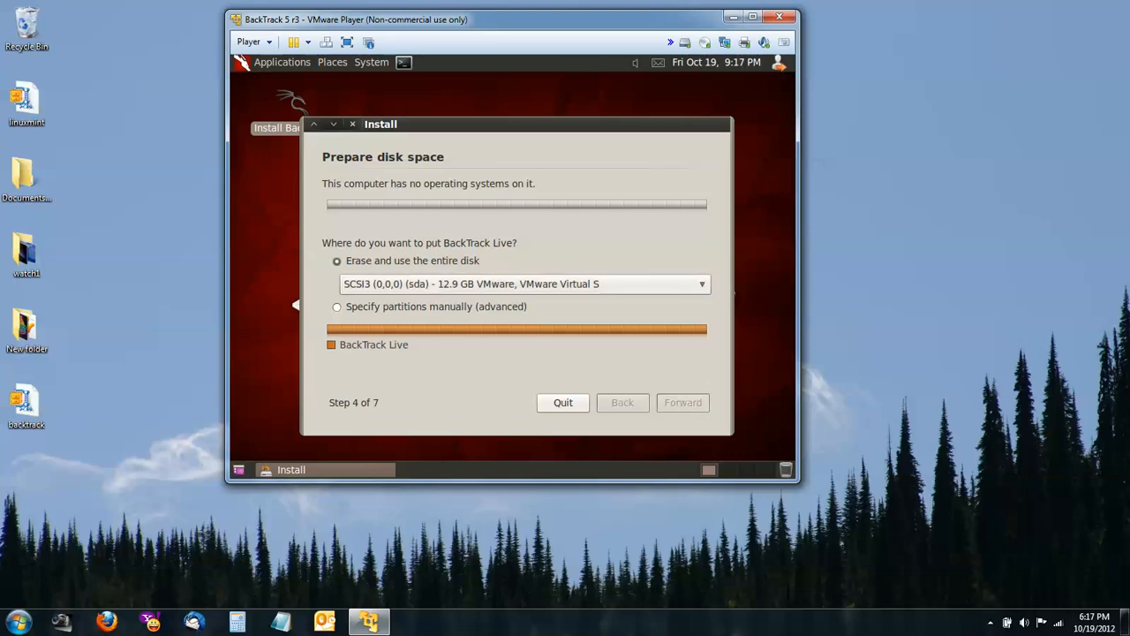
pyautogui.moveTo(681, 403)
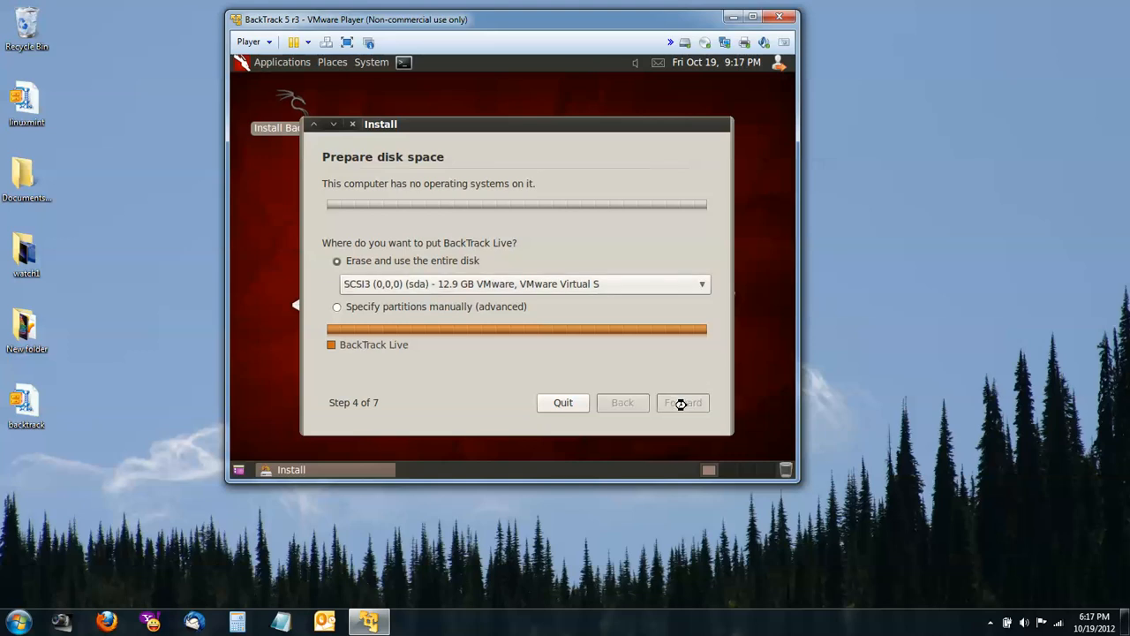
pyautogui.click(682, 402)
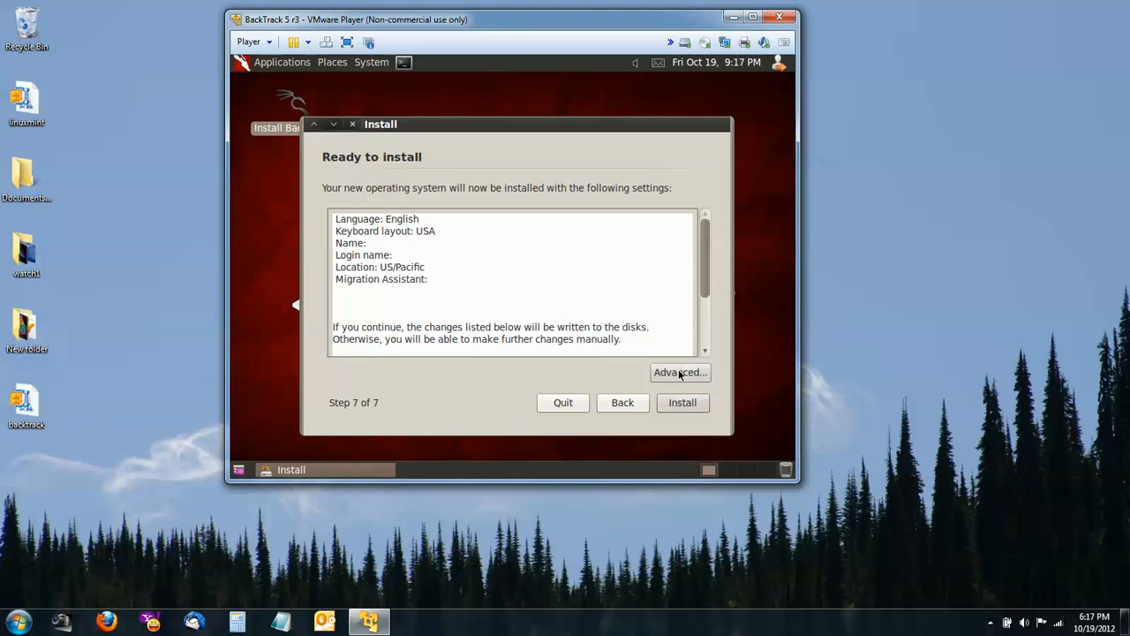
pyautogui.click(680, 372)
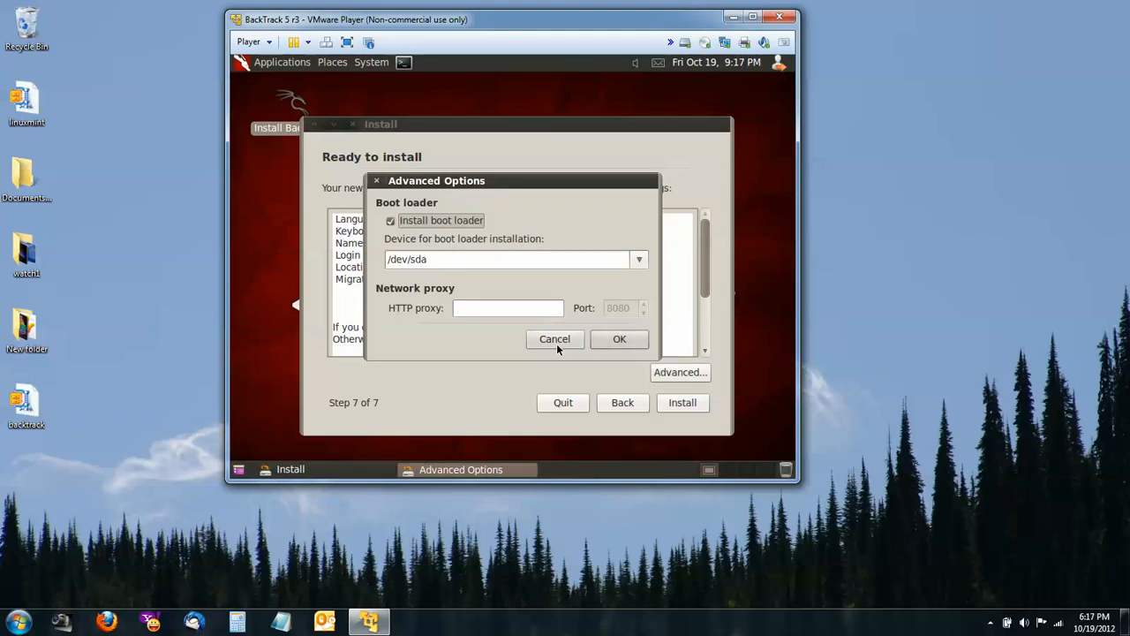
pyautogui.click(618, 339)
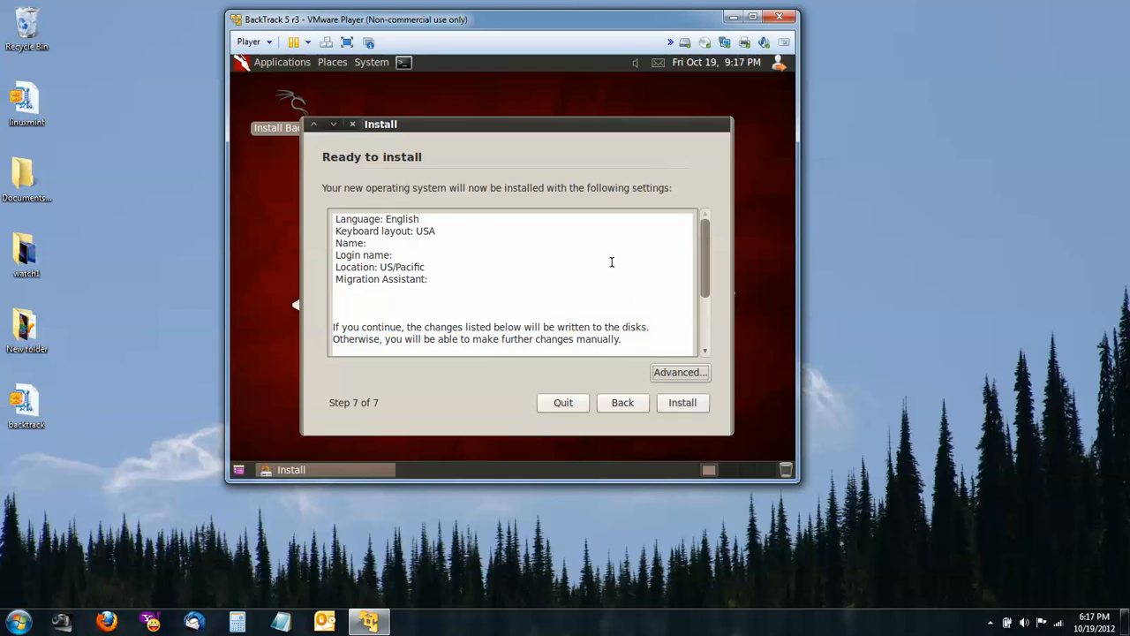
pyautogui.moveTo(620, 258)
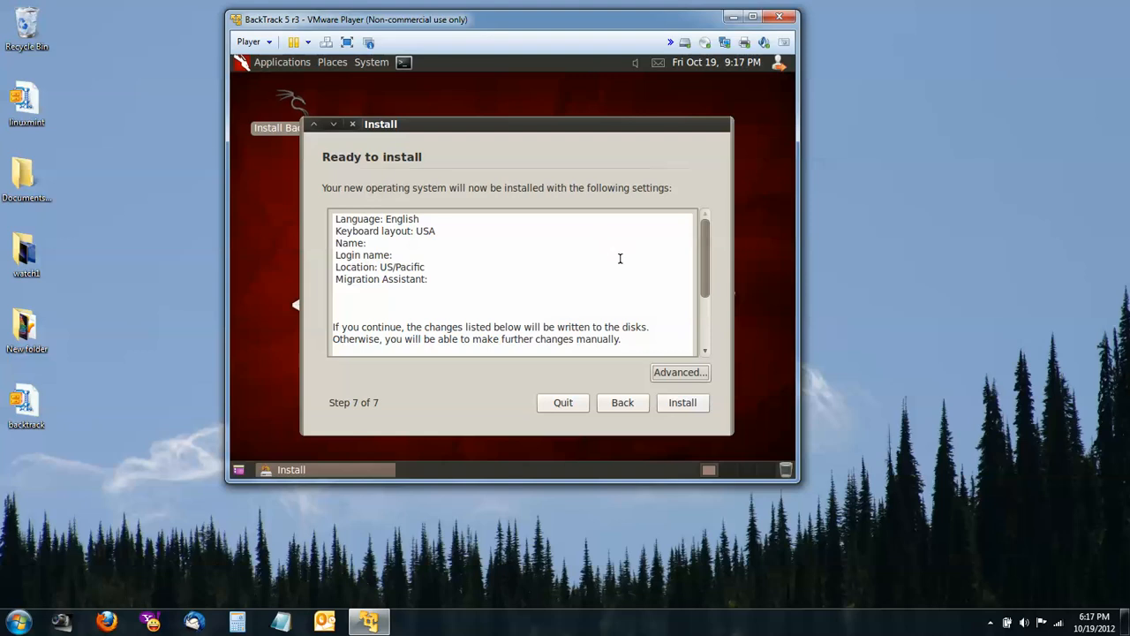
pyautogui.moveTo(618, 258)
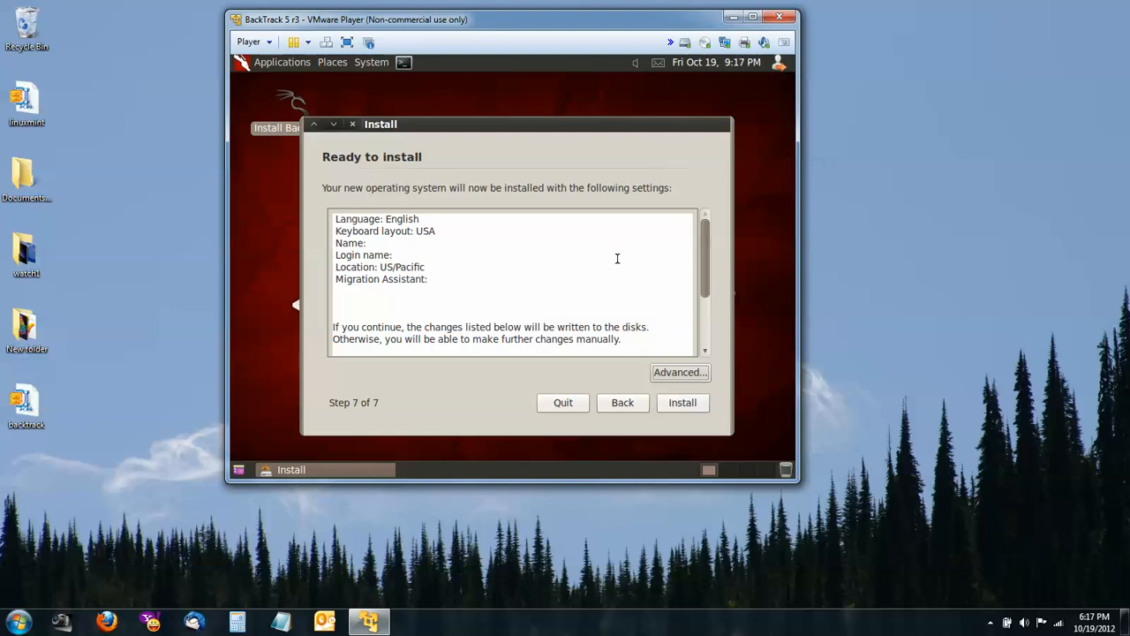
pyautogui.moveTo(682, 403)
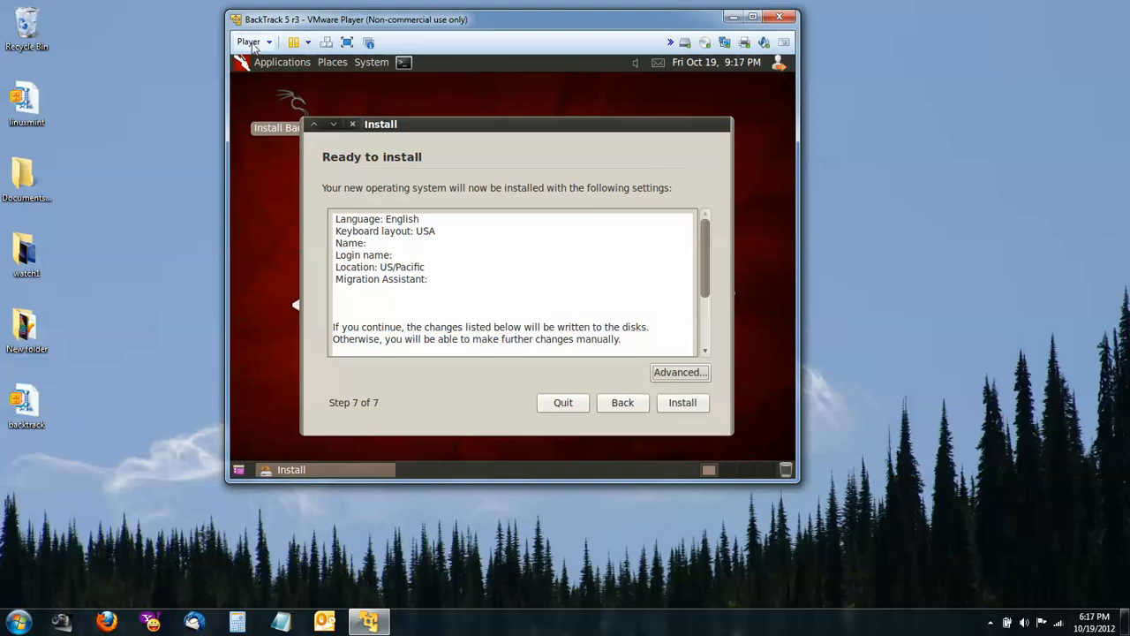
pyautogui.click(251, 42)
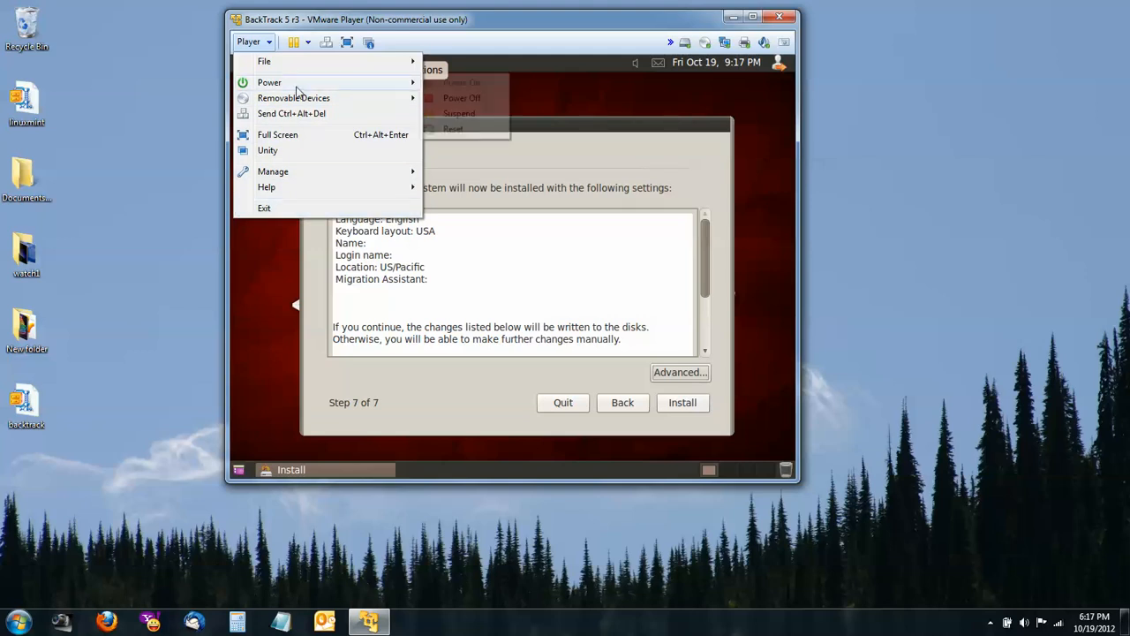
pyautogui.moveTo(268, 83)
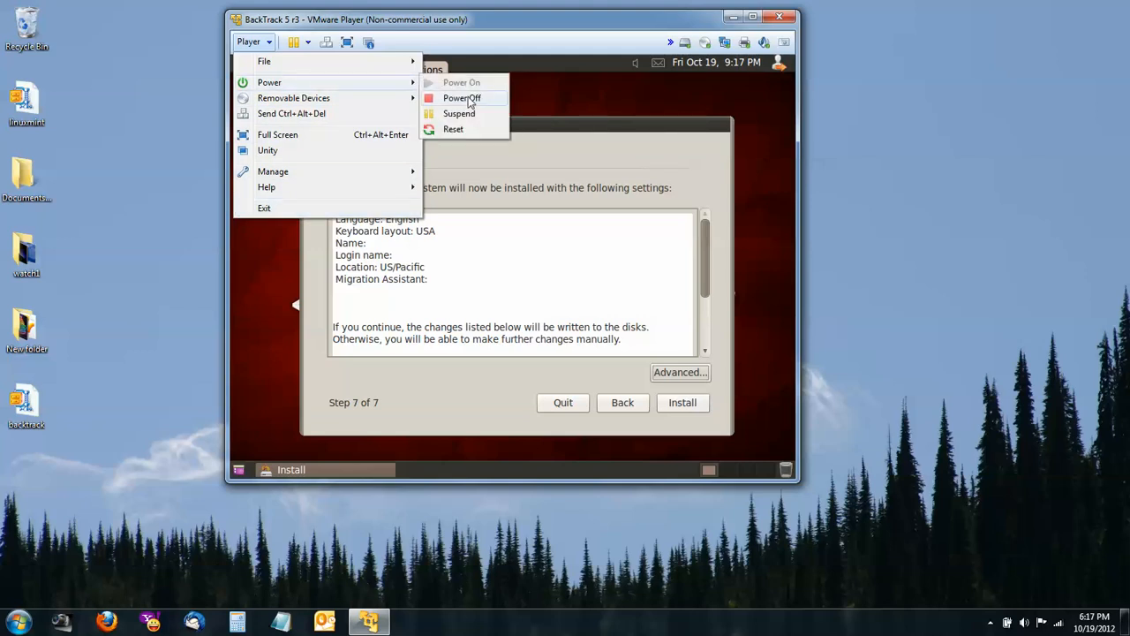
pyautogui.moveTo(565, 291)
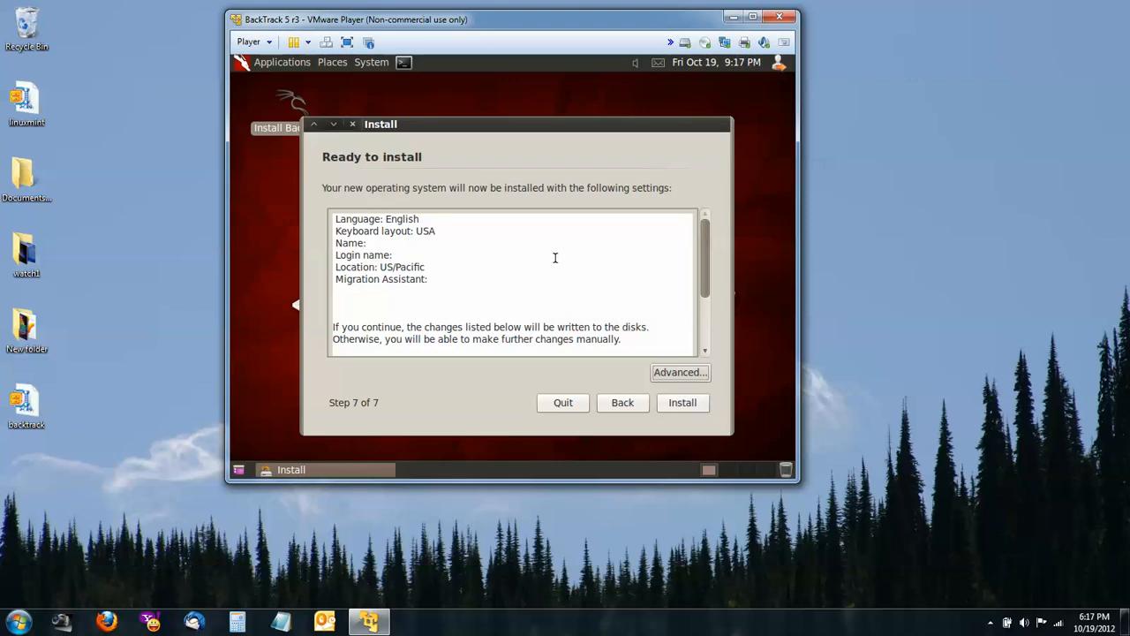
pyautogui.moveTo(615, 293)
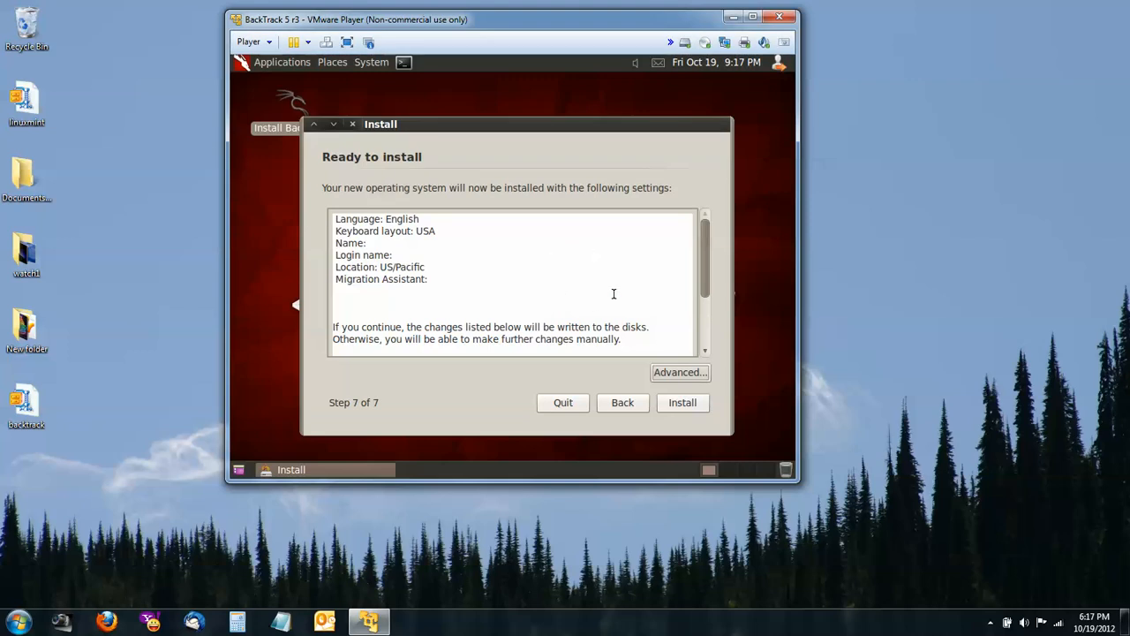
pyautogui.moveTo(604, 285)
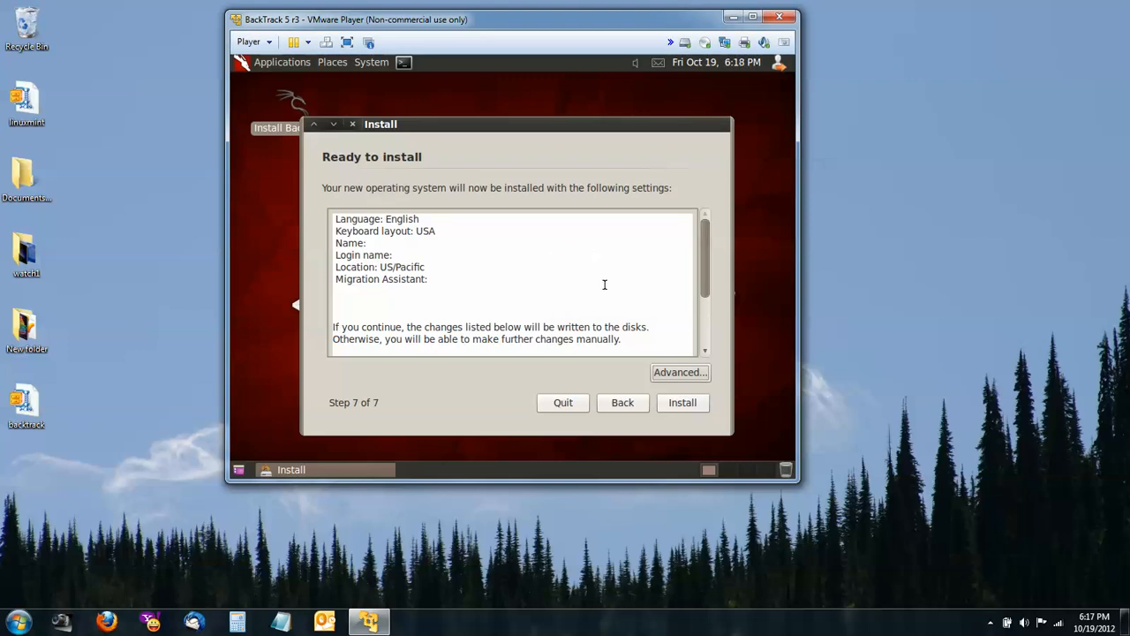